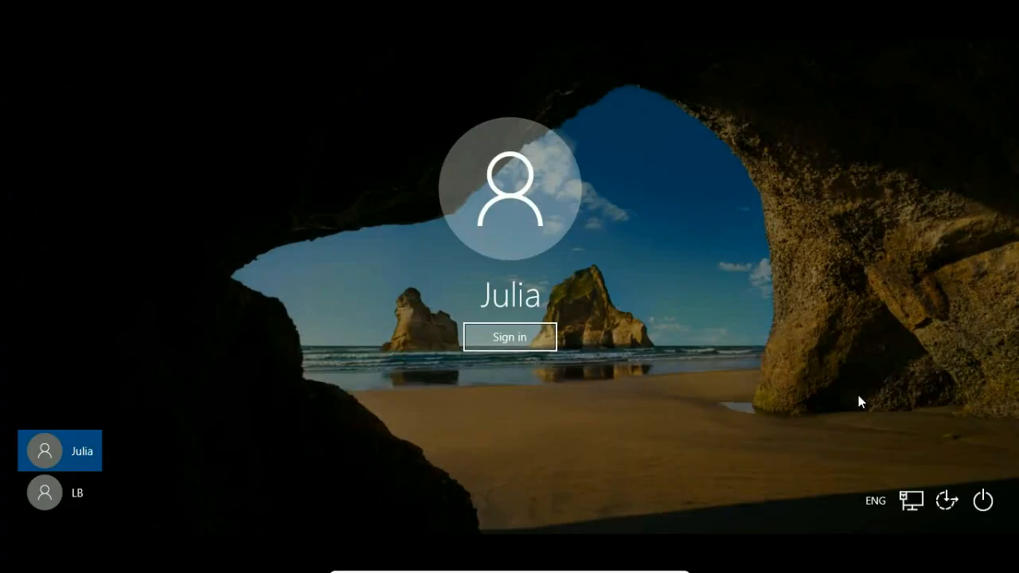
{"action": "mouse_move", "coordinate": [287, 487]}
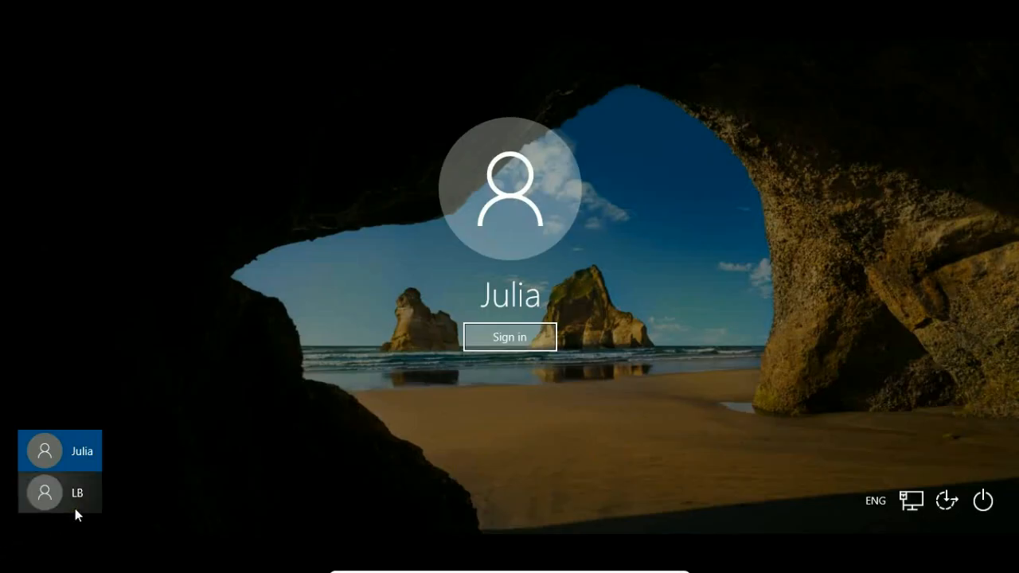
{"action": "mouse_move", "coordinate": [102, 465]}
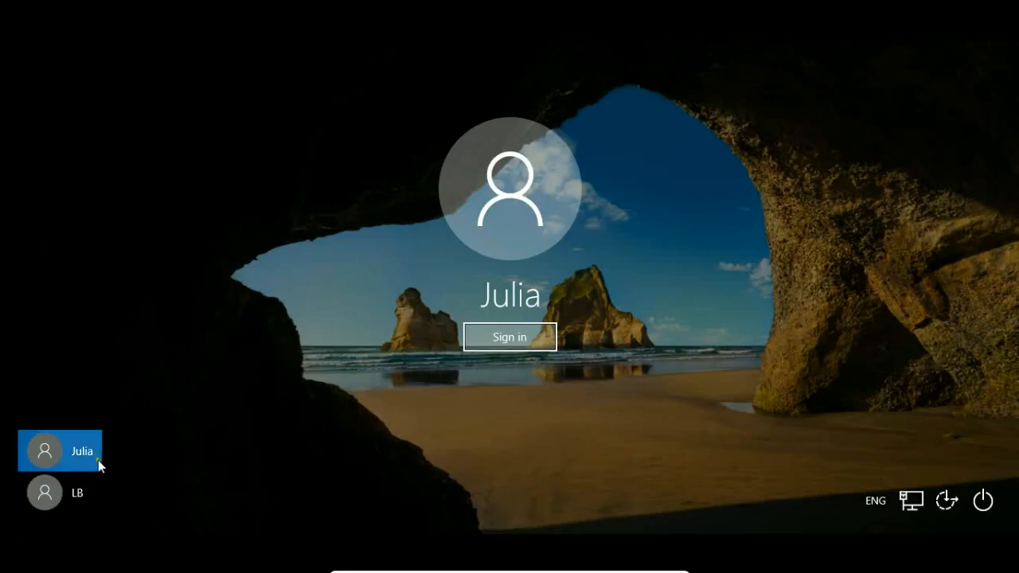
{"action": "mouse_move", "coordinate": [125, 465]}
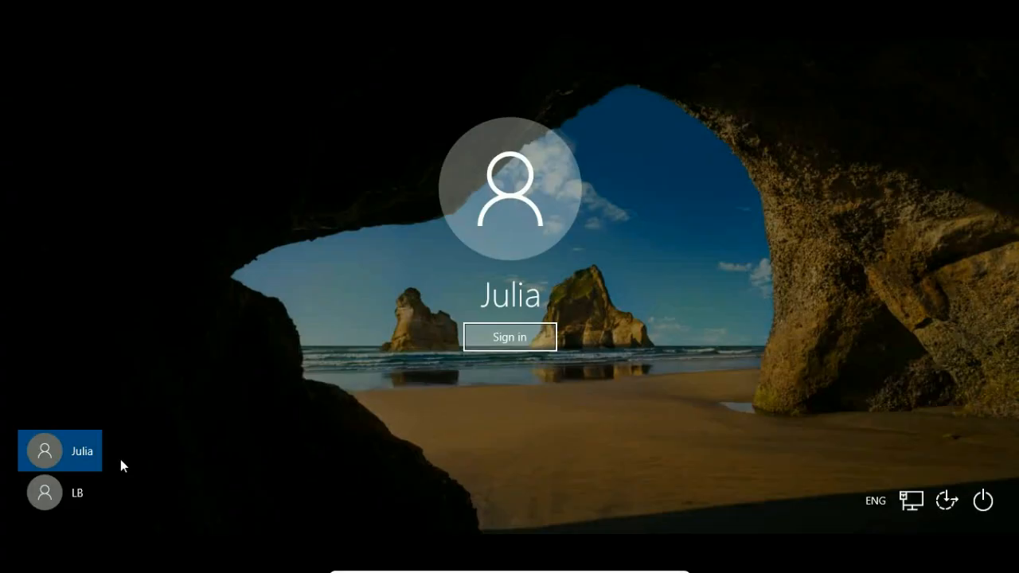
- Choose the LB account on the sign-in screen instead of Julia
{"action": "left_click", "coordinate": [76, 494]}
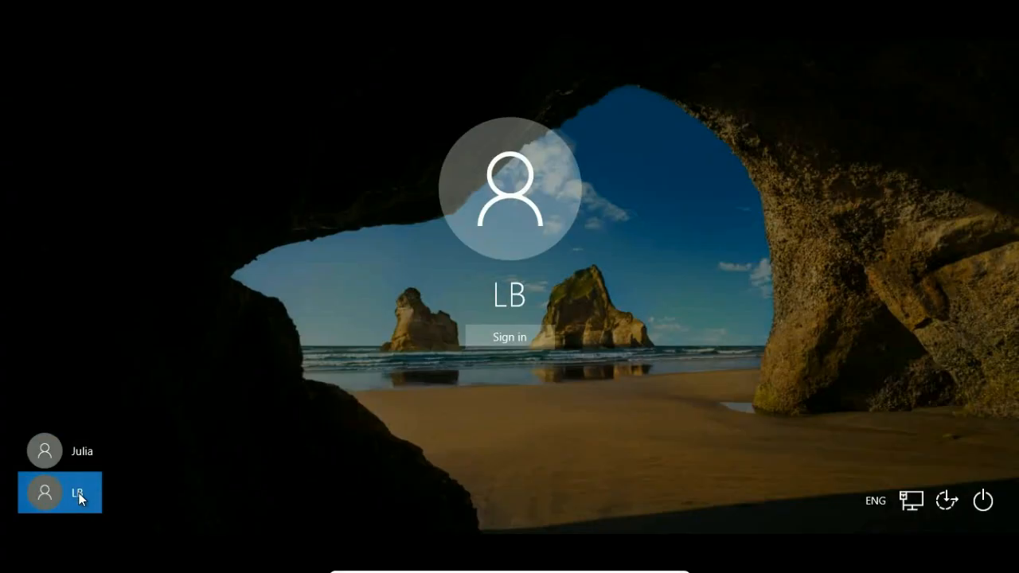
{"action": "mouse_move", "coordinate": [563, 312]}
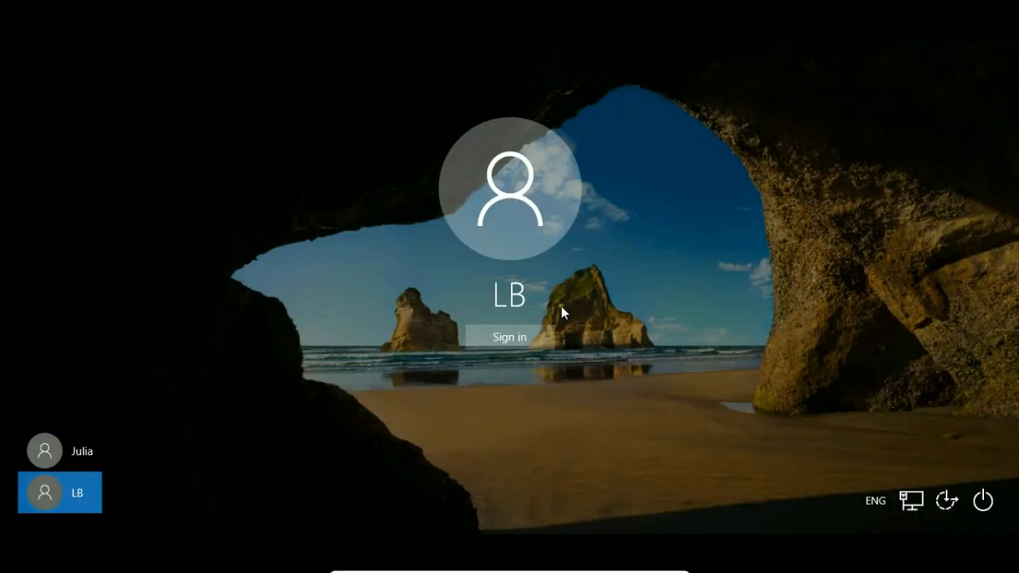
{"action": "mouse_move", "coordinate": [509, 344]}
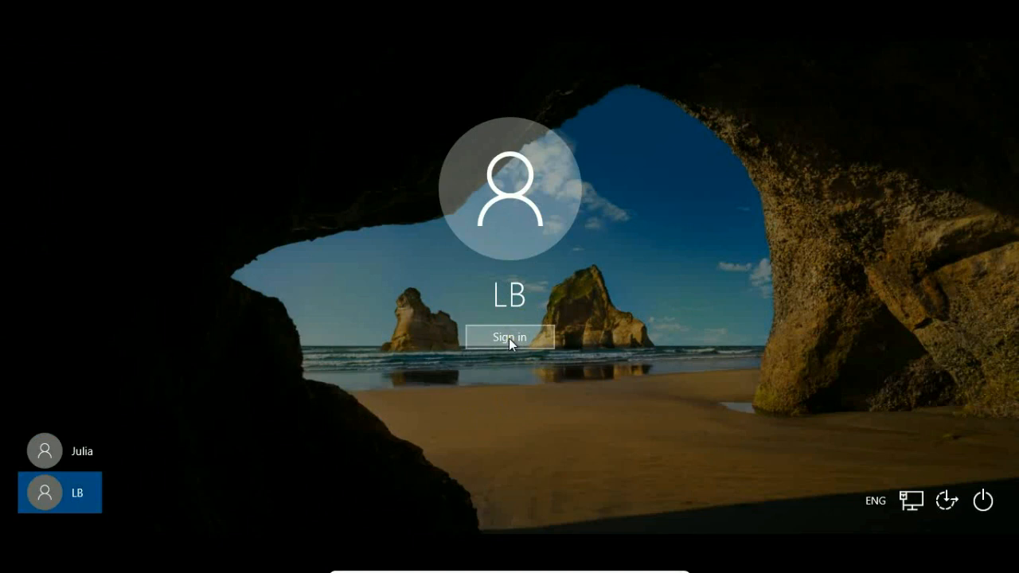
{"action": "left_click", "coordinate": [510, 338]}
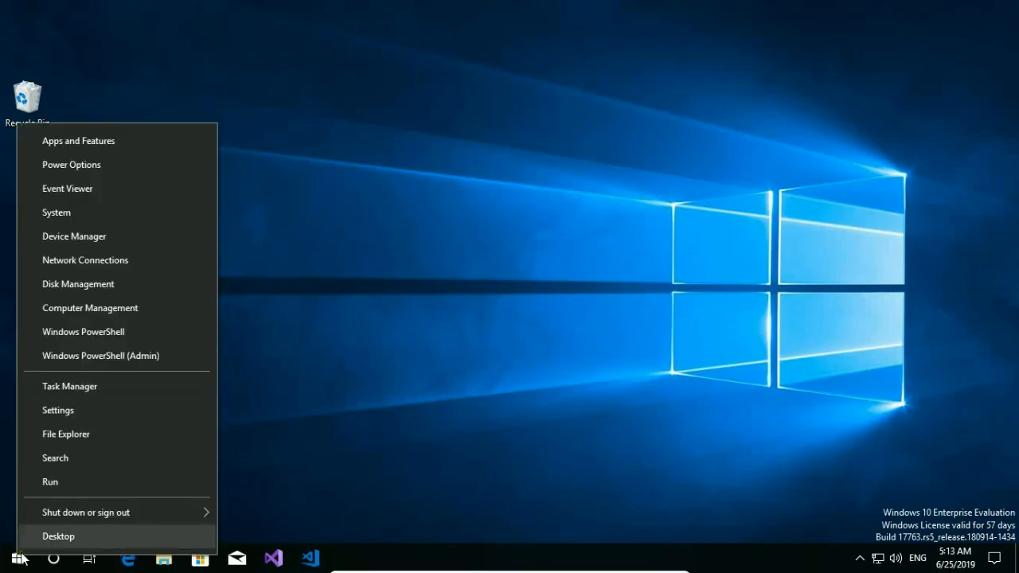
{"action": "mouse_move", "coordinate": [111, 325]}
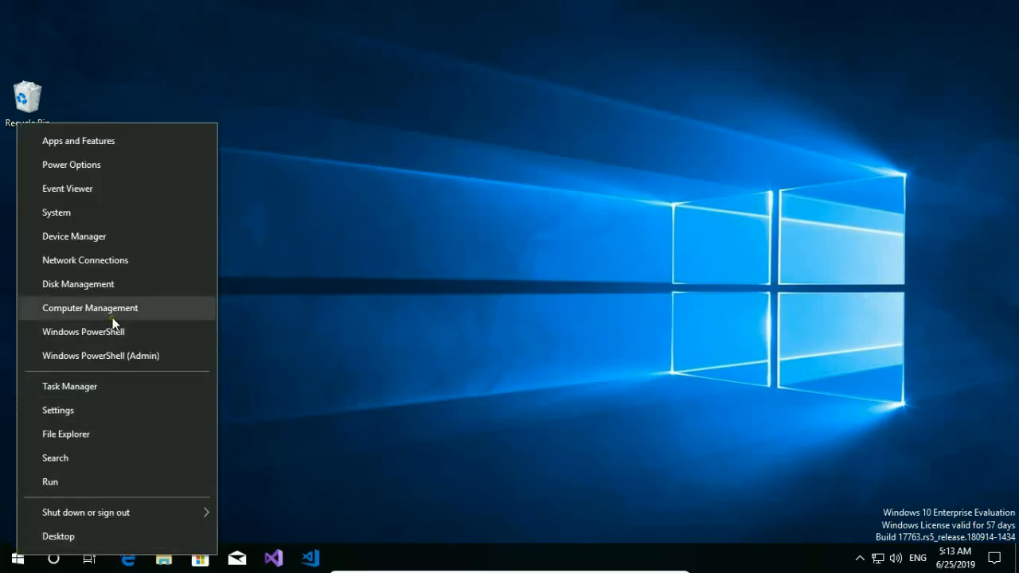
{"action": "left_click", "coordinate": [89, 307]}
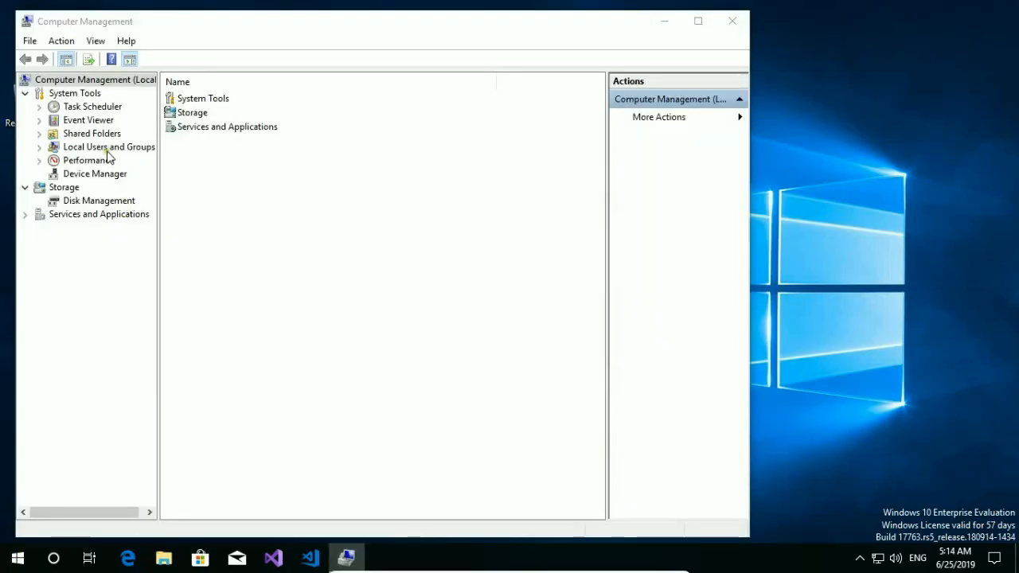
{"action": "left_click", "coordinate": [109, 147]}
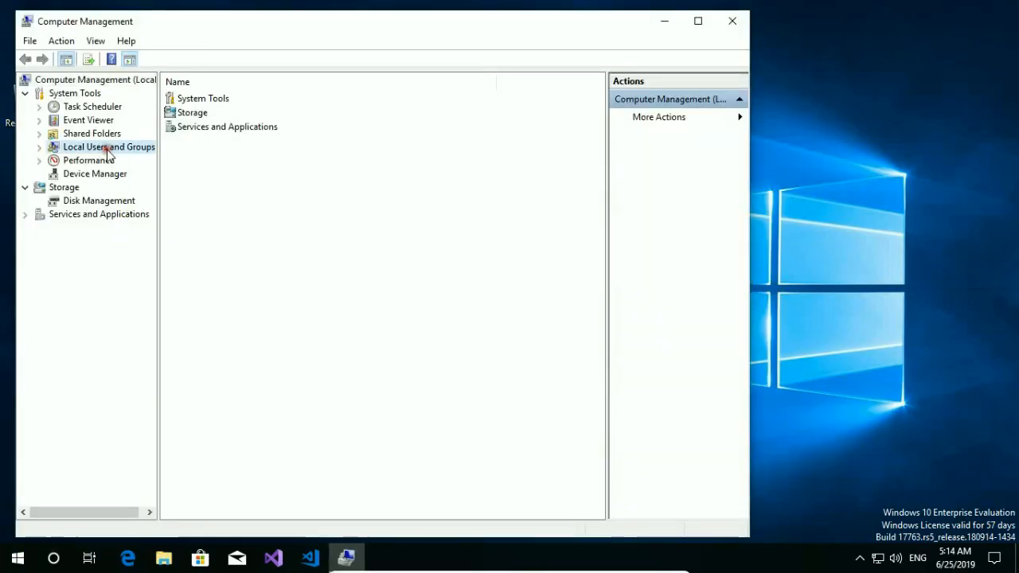
{"action": "left_click", "coordinate": [109, 147]}
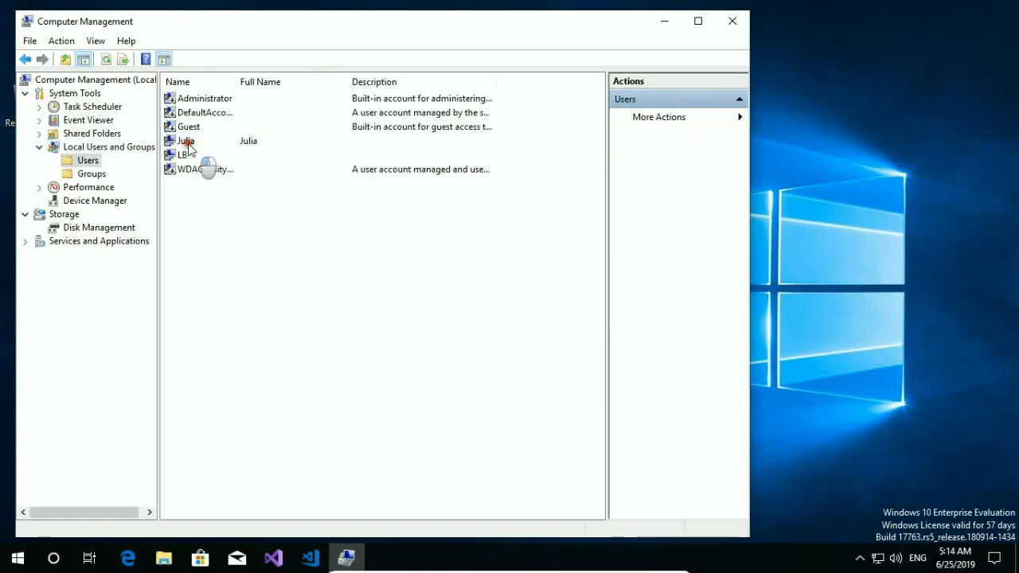
{"action": "left_click", "coordinate": [185, 140]}
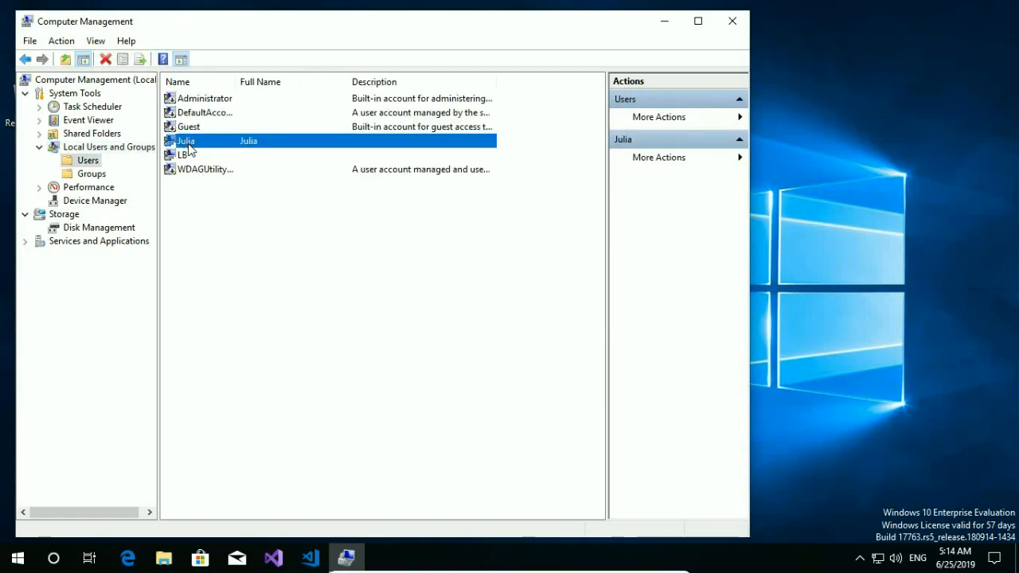
{"action": "double_click", "coordinate": [185, 140]}
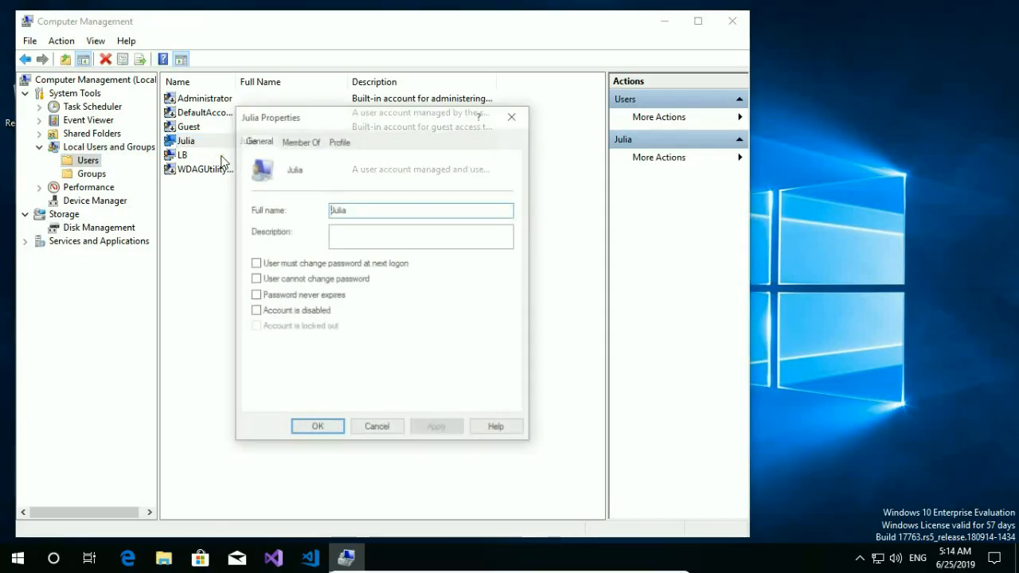
- Add Julia to the Administrators group on the Member Of tab and apply the change
{"action": "left_click", "coordinate": [300, 140]}
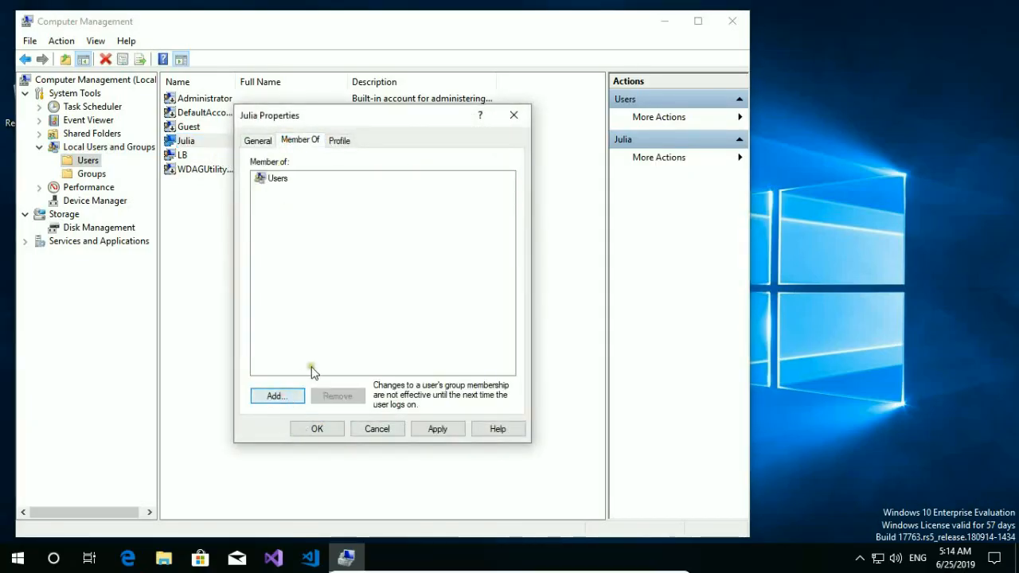
{"action": "left_click", "coordinate": [277, 395]}
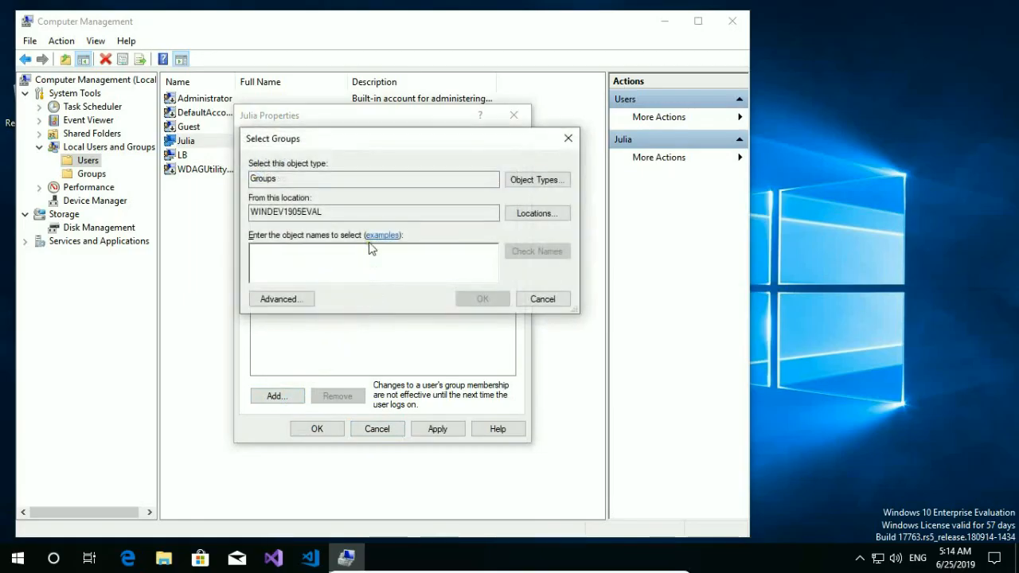
{"action": "type", "text": "Administrator"}
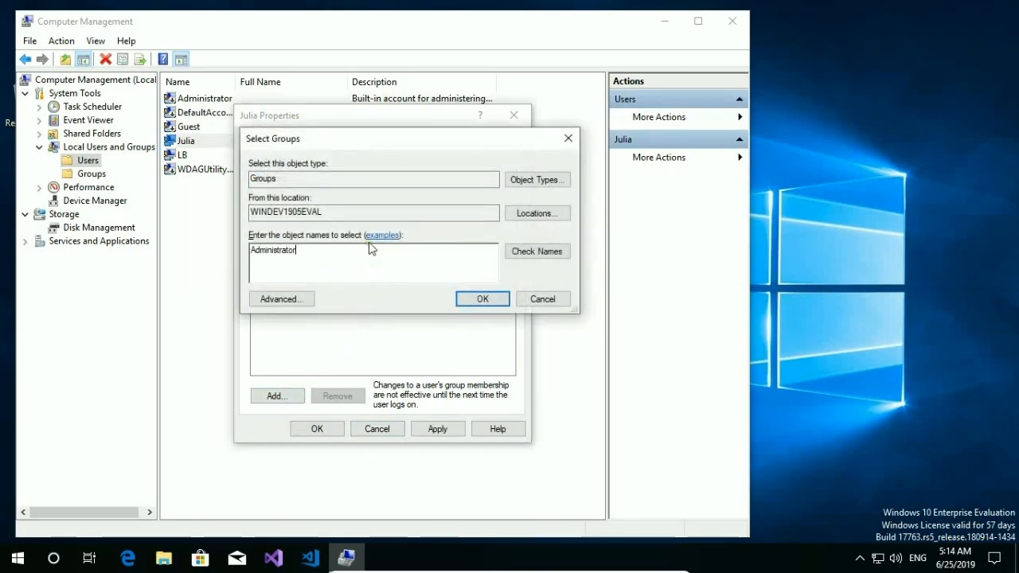
{"action": "left_click", "coordinate": [537, 252]}
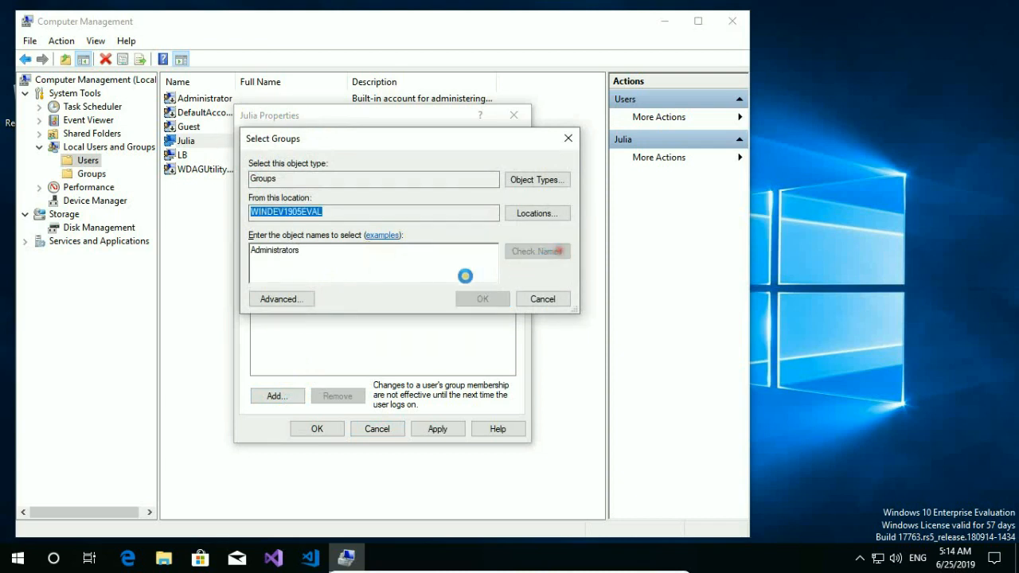
{"action": "left_click", "coordinate": [481, 299]}
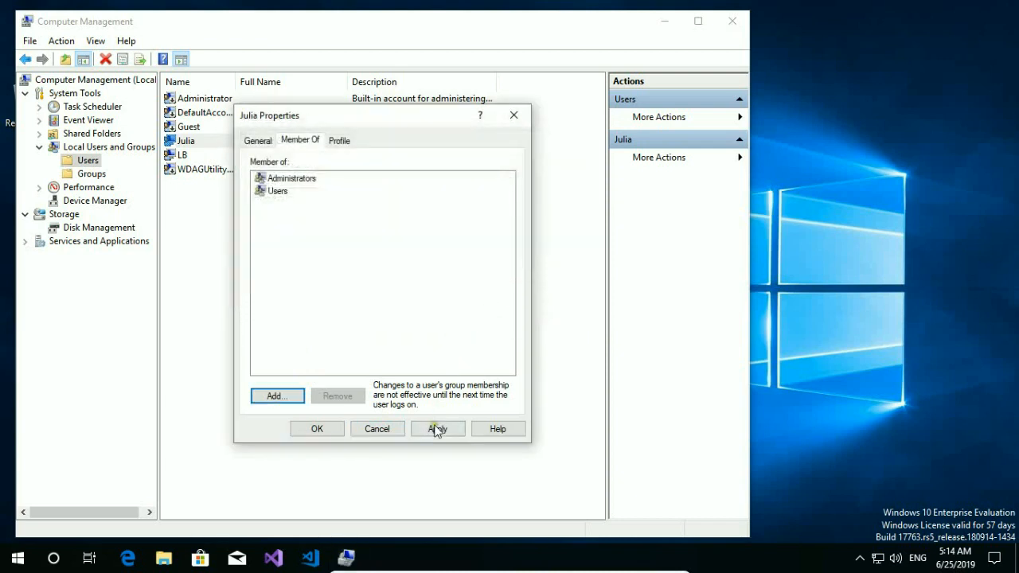
{"action": "left_click", "coordinate": [317, 428]}
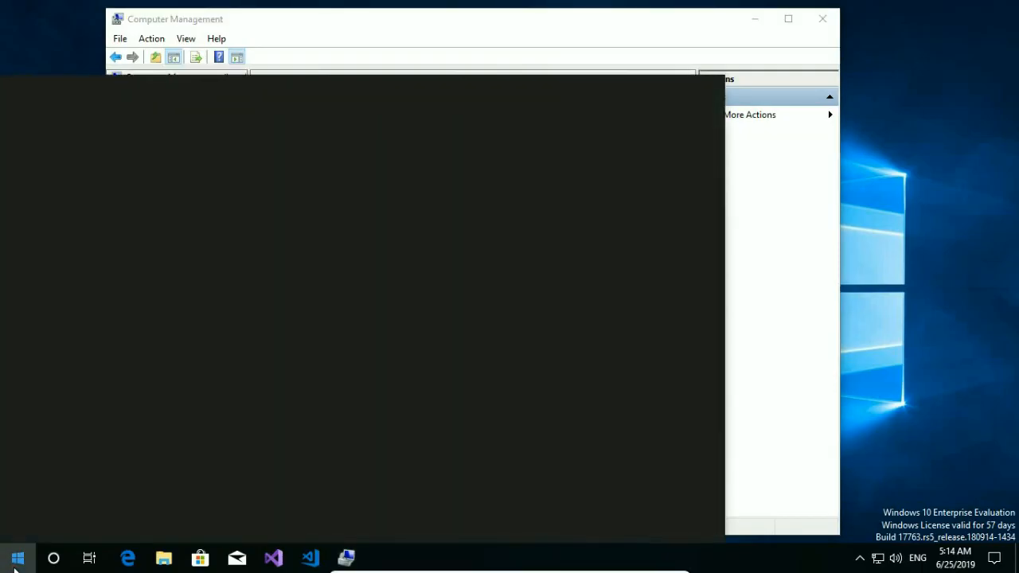
- Sign out of the LB session from the Start menu account options
{"action": "left_click", "coordinate": [18, 557]}
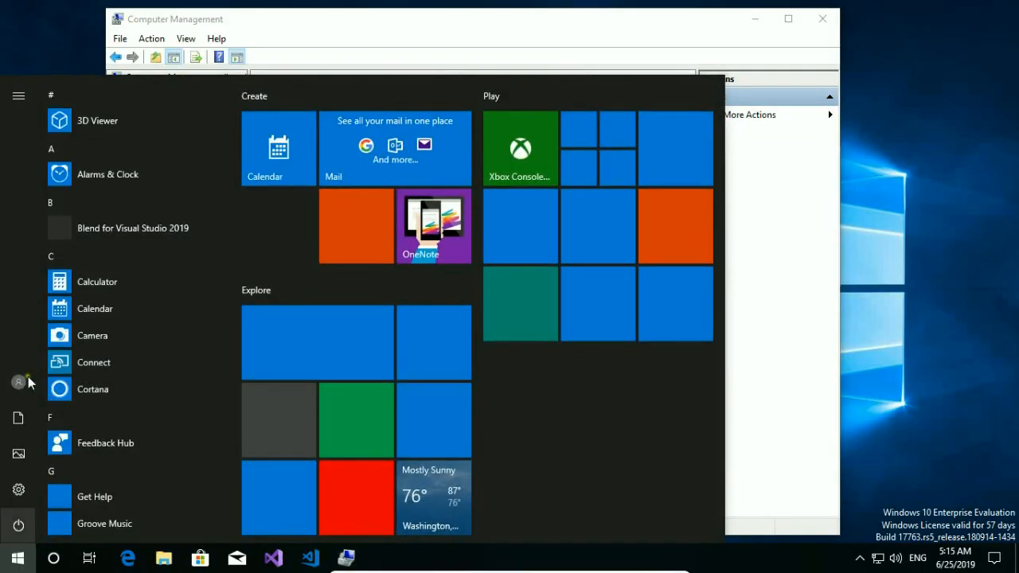
{"action": "left_click", "coordinate": [20, 382]}
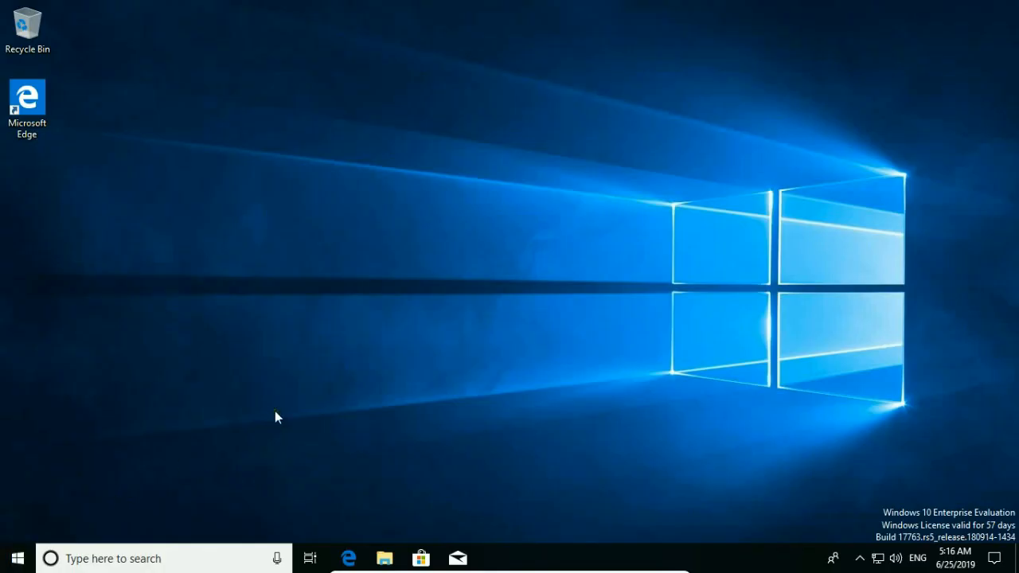
{"action": "mouse_move", "coordinate": [89, 481]}
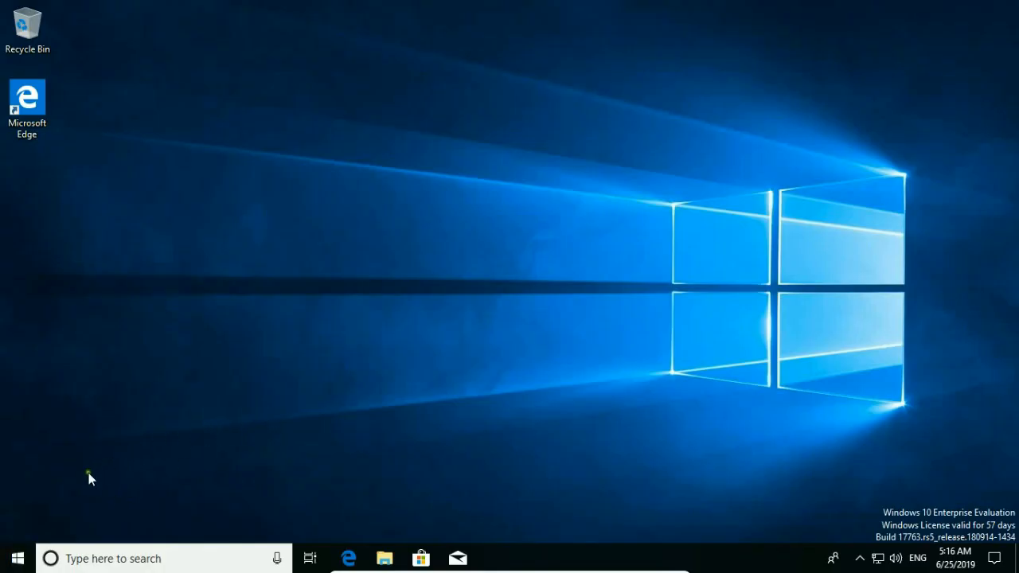
{"action": "mouse_move", "coordinate": [10, 560]}
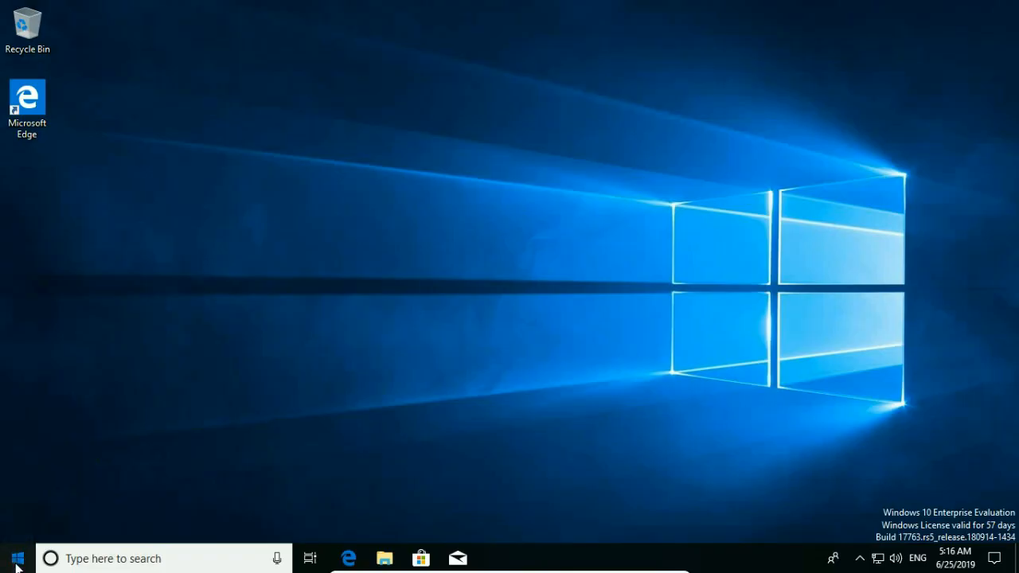
- Reach the Proxy page in Network & Internet settings and turn off automatic proxy detection
{"action": "left_click", "coordinate": [13, 551]}
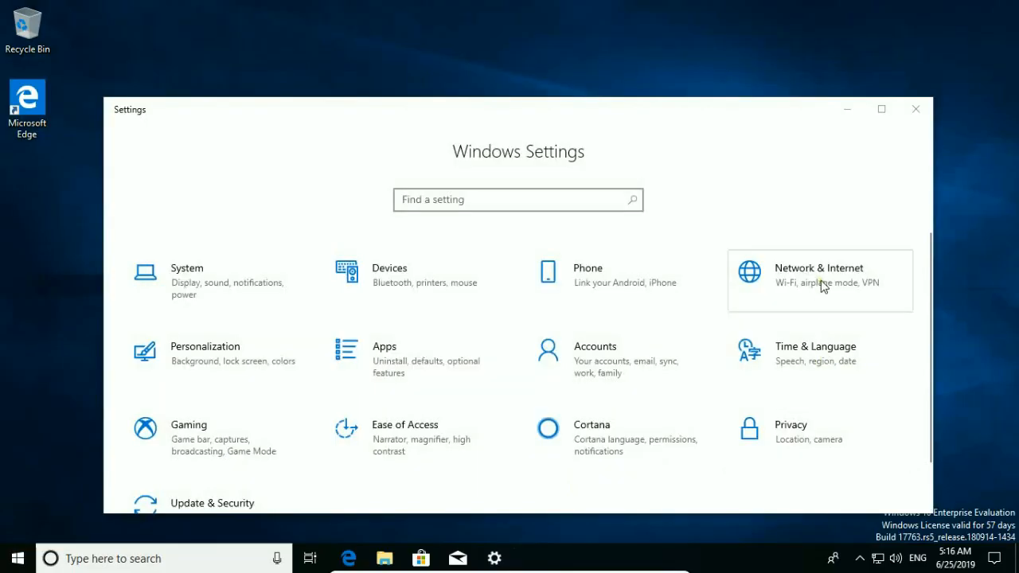
{"action": "mouse_move", "coordinate": [719, 363]}
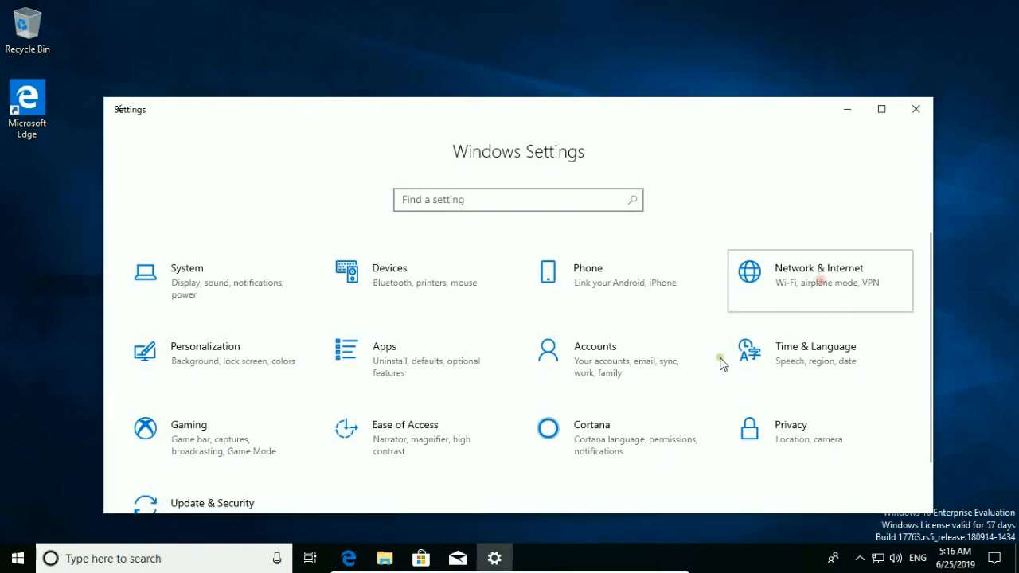
{"action": "left_click", "coordinate": [819, 267]}
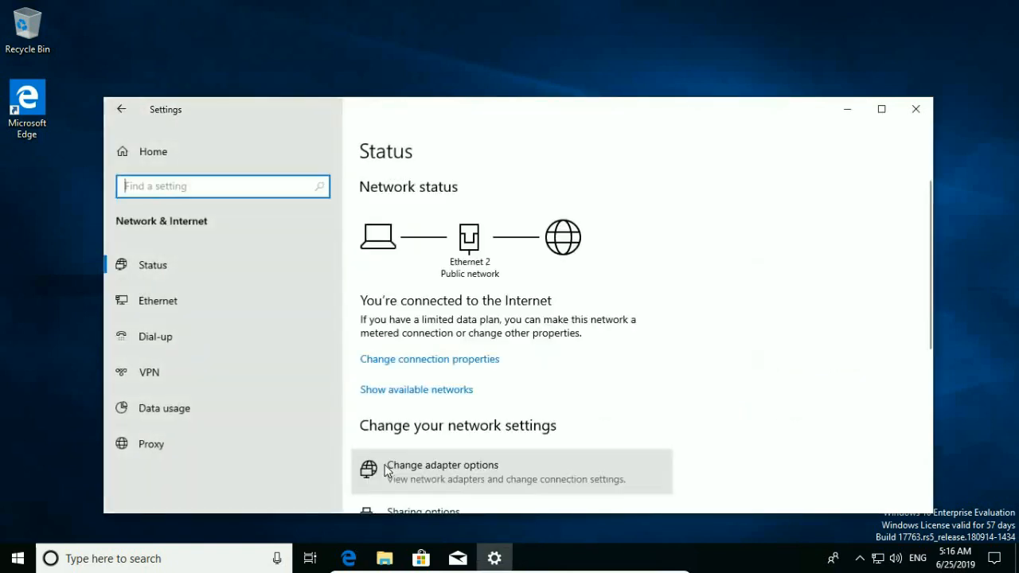
{"action": "left_click", "coordinate": [150, 444]}
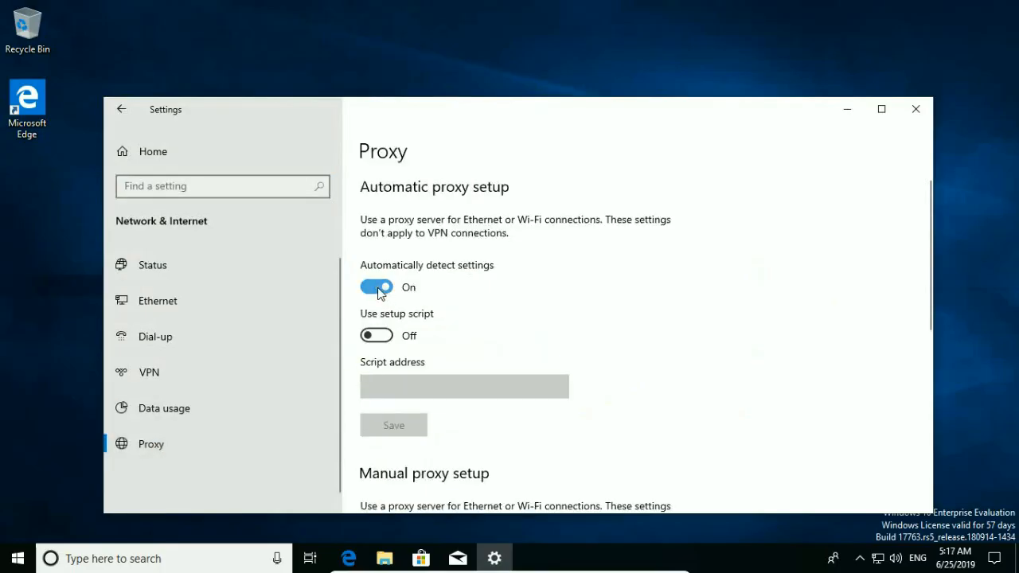
{"action": "left_click", "coordinate": [376, 287]}
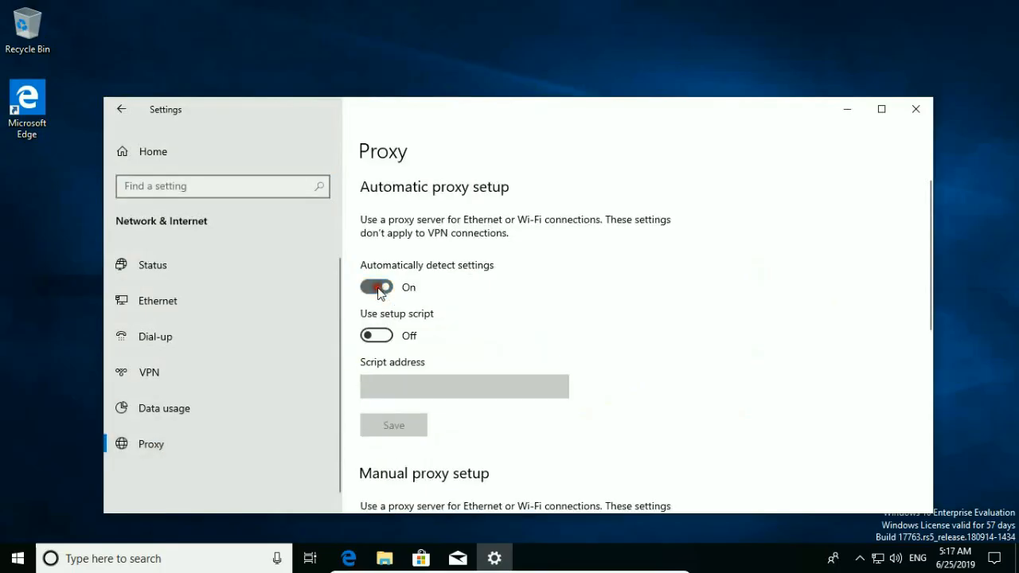
{"action": "scroll", "scroll_direction": "down", "scroll_amount": 3}
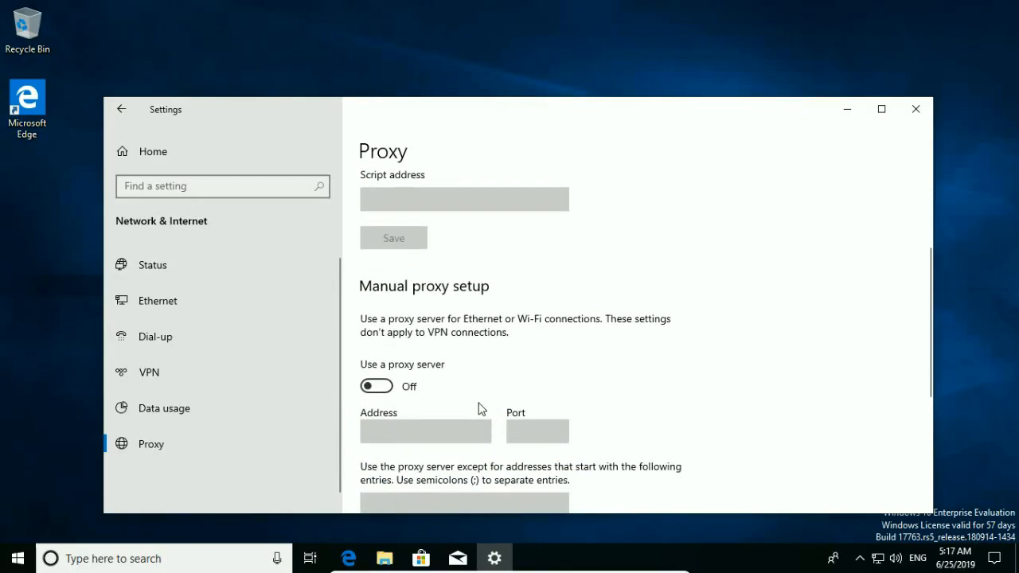
{"action": "mouse_move", "coordinate": [379, 391]}
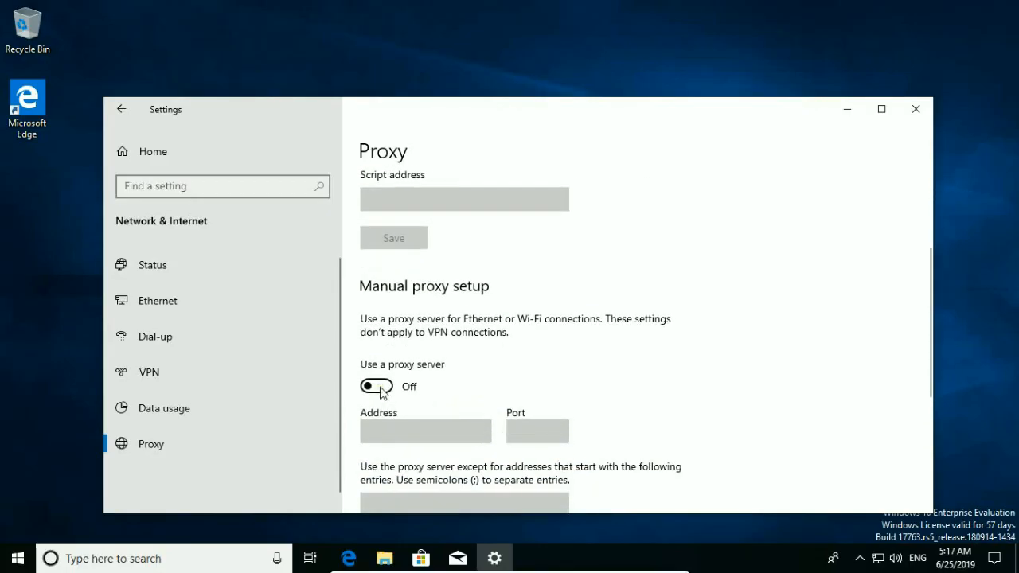
{"action": "left_click", "coordinate": [376, 387]}
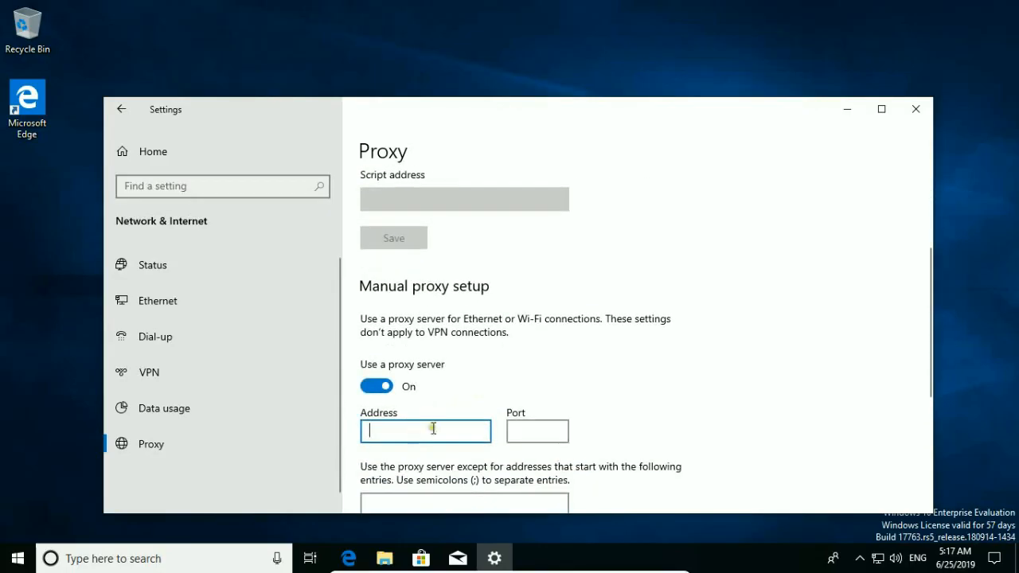
{"action": "type", "text": "127.0.0.1"}
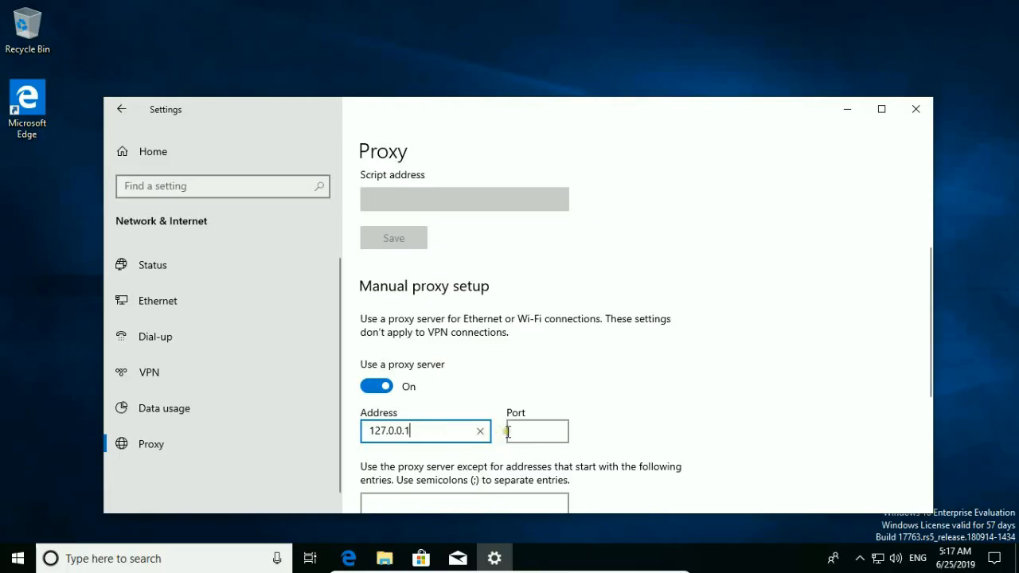
{"action": "type", "text": "80"}
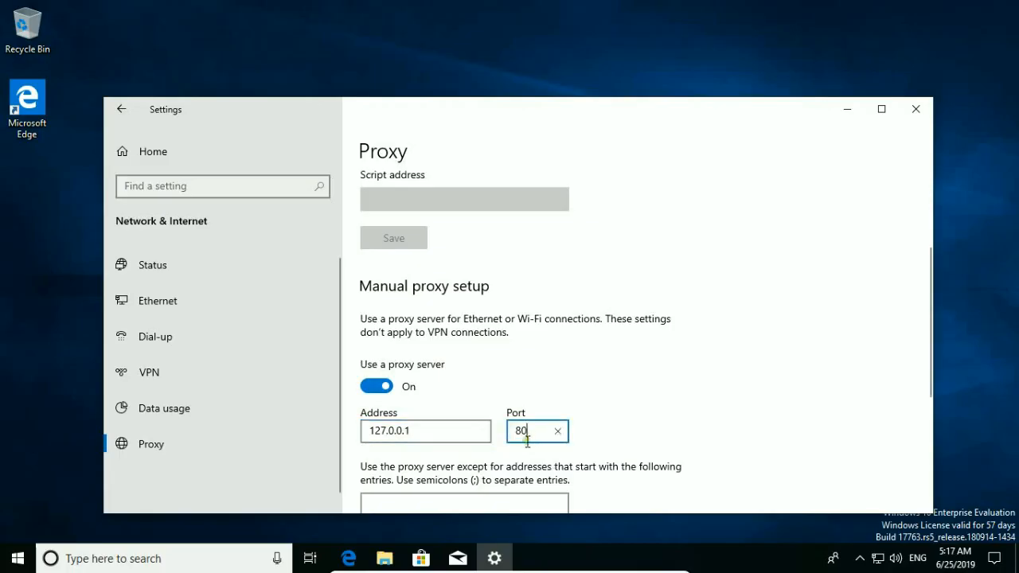
{"action": "mouse_move", "coordinate": [563, 97]}
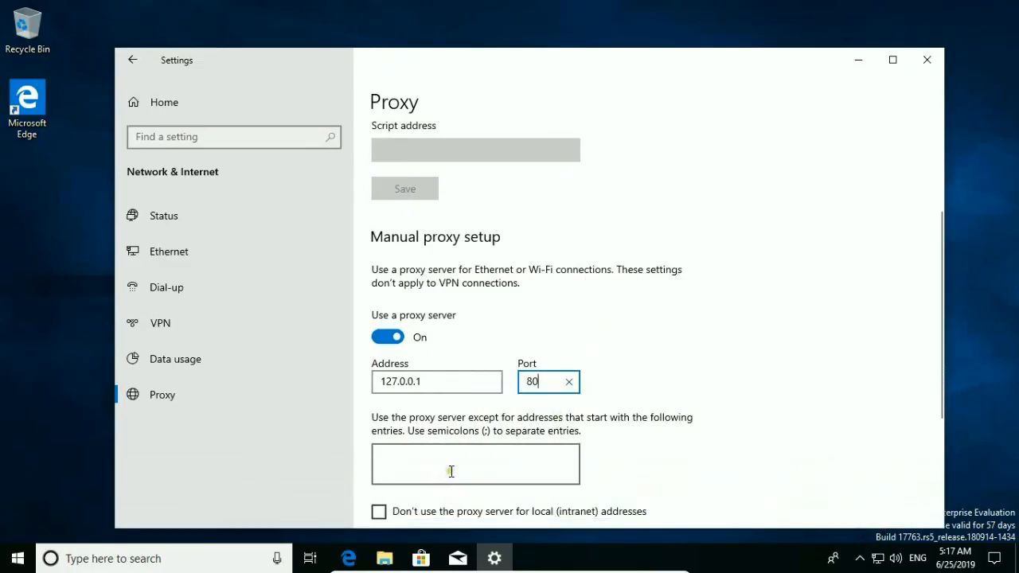
{"action": "type", "text": "you"}
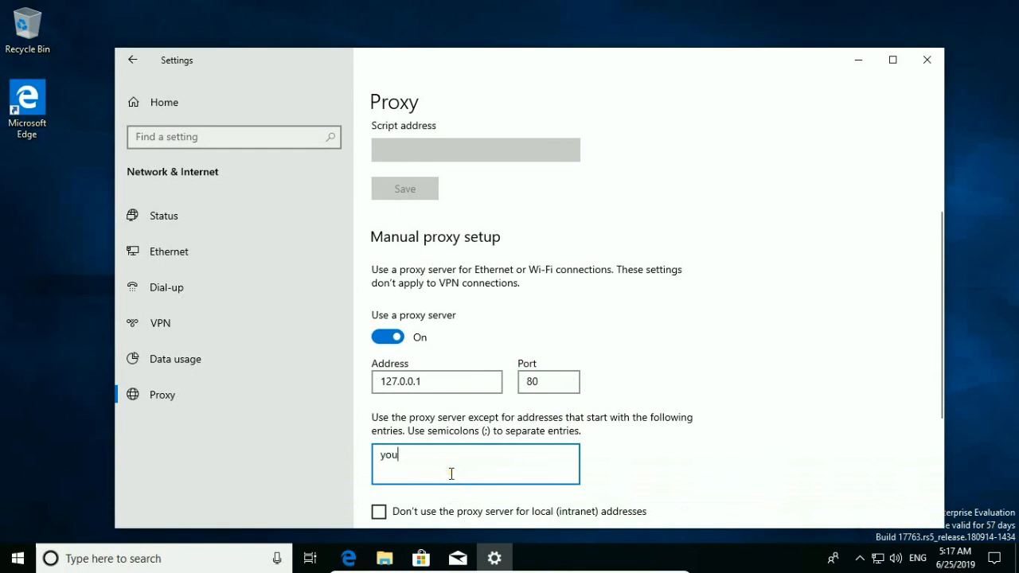
{"action": "type", "text": "www"}
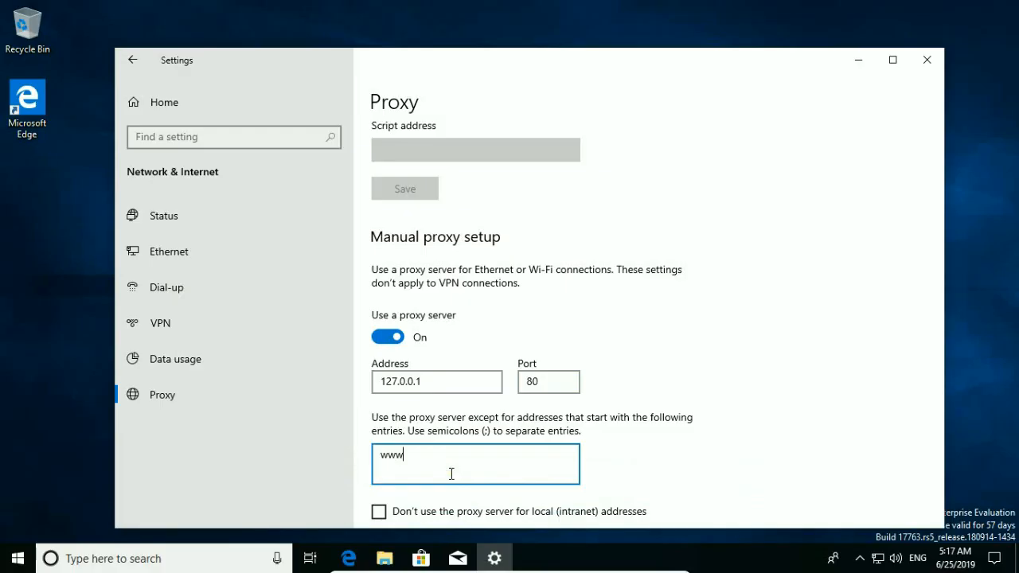
{"action": "type", "text": ".yout"}
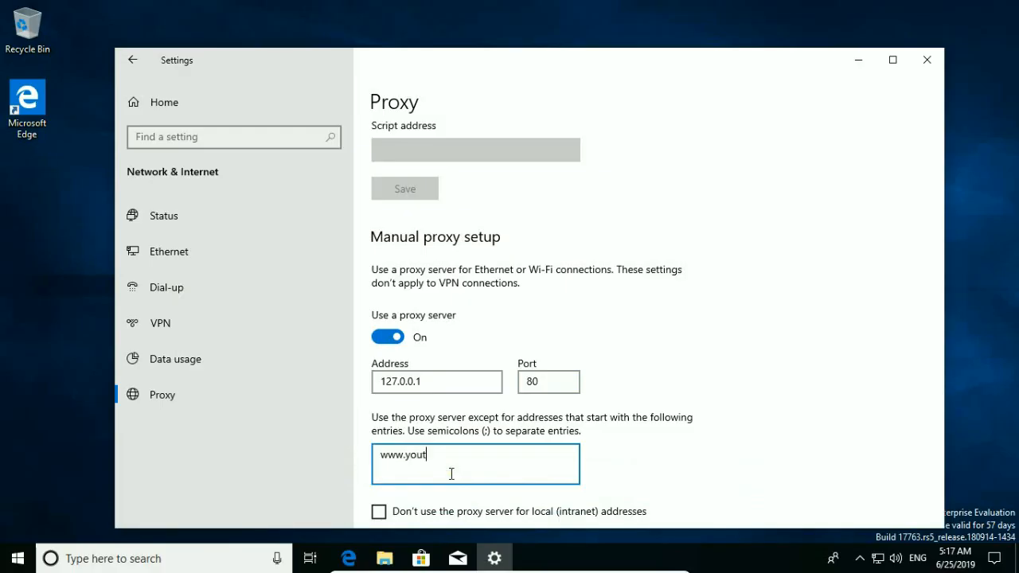
{"action": "type", "text": "ube.com"}
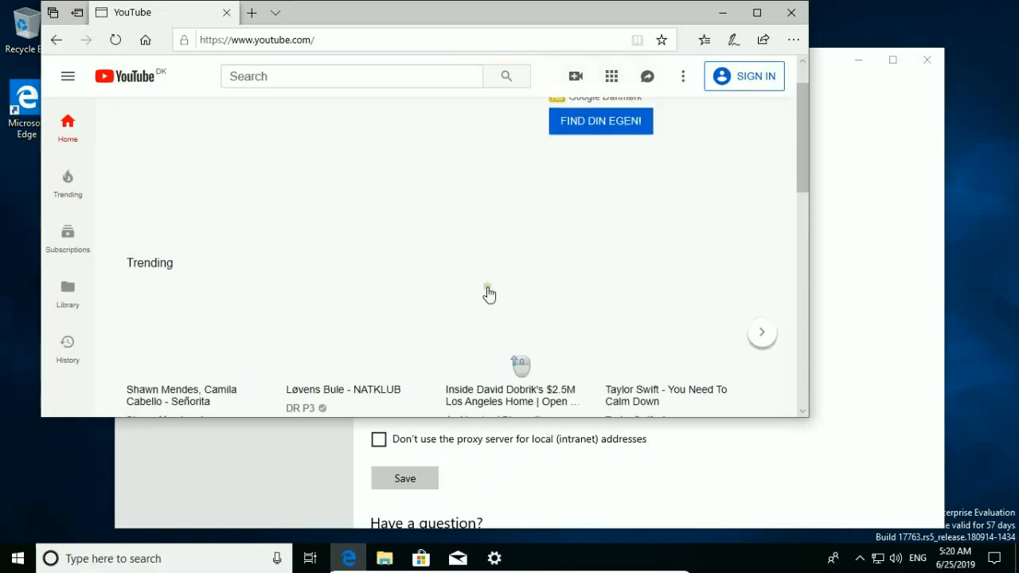
{"action": "mouse_move", "coordinate": [417, 38]}
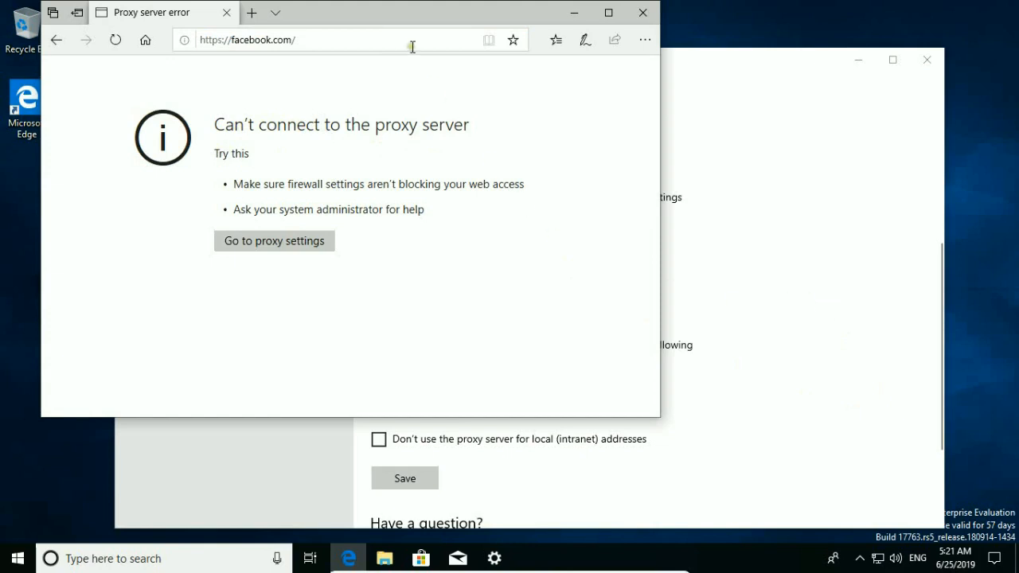
- Browse to google.com in Edge to confirm it fails with the proxy error
{"action": "type", "text": "google.com/"}
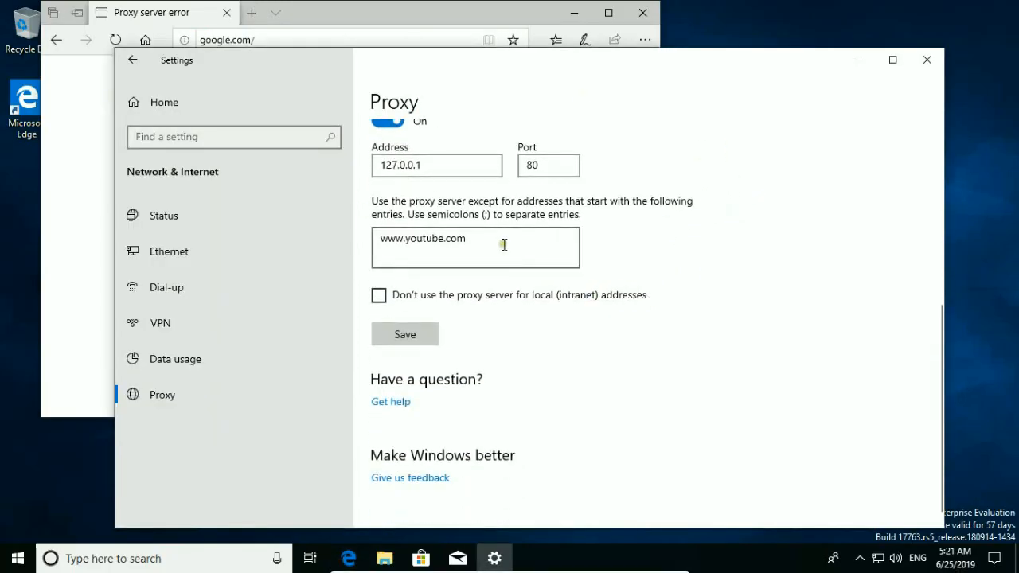
{"action": "type", "text": ";"}
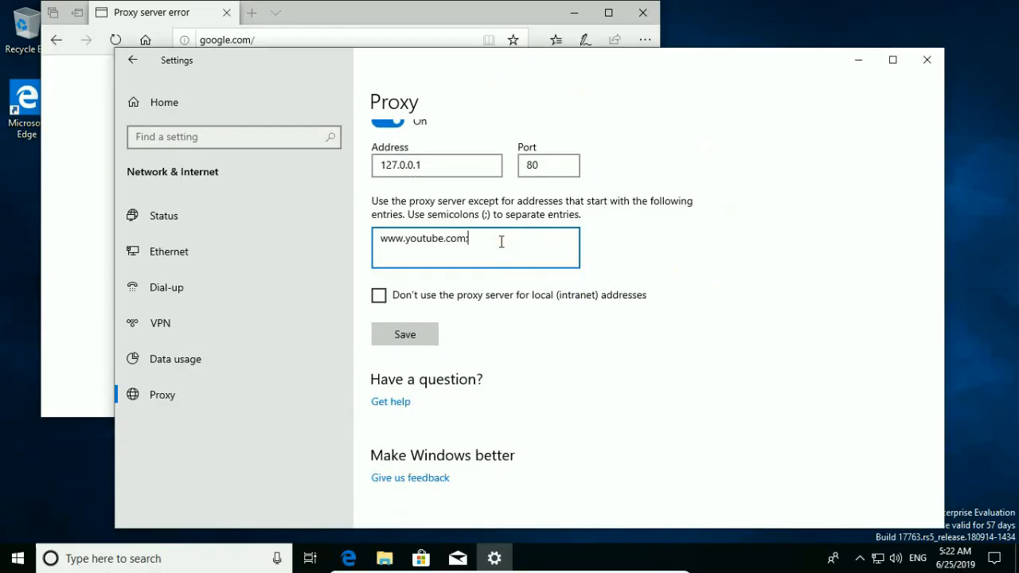
{"action": "type", "text": ";www.google.com"}
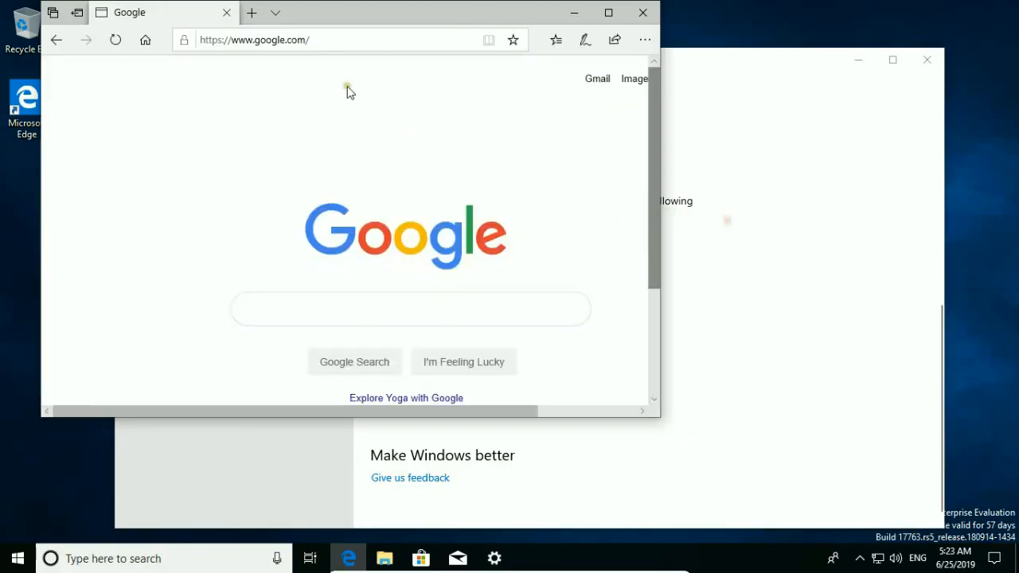
{"action": "left_click", "coordinate": [255, 40]}
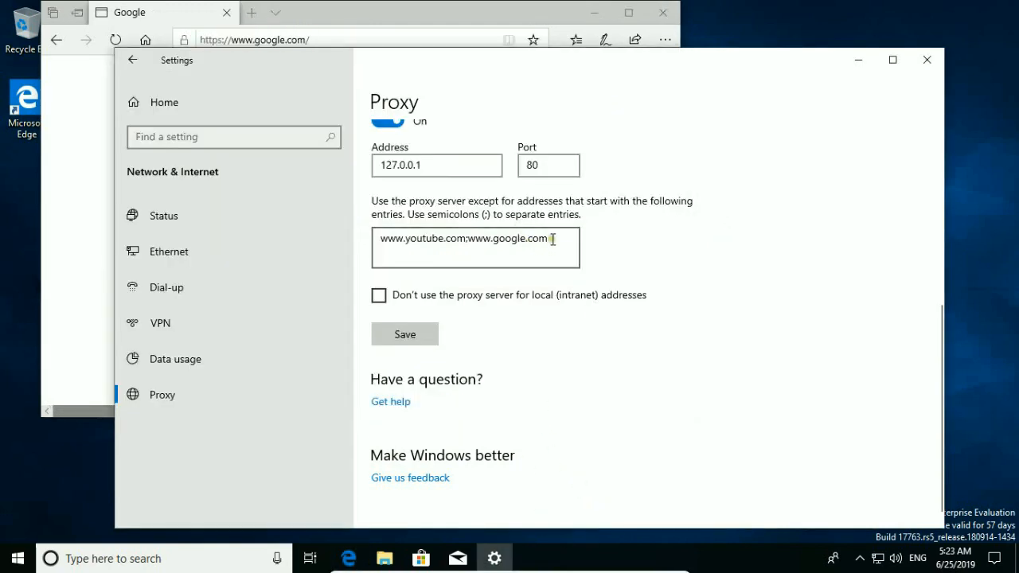
{"action": "double_click", "coordinate": [513, 239]}
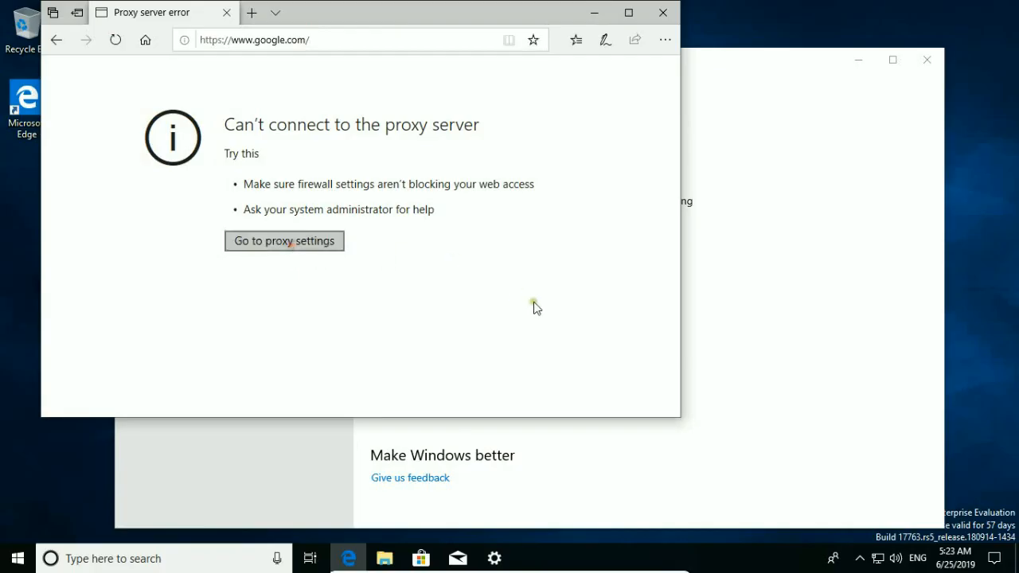
- Return to proxy settings from Edge's can't-connect error page
{"action": "left_click", "coordinate": [283, 240]}
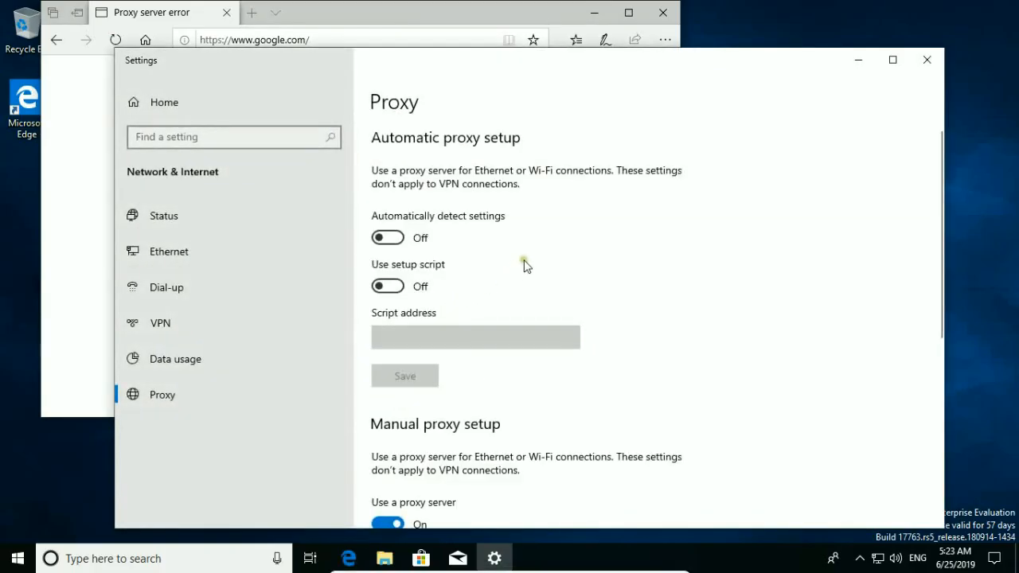
{"action": "mouse_move", "coordinate": [529, 266]}
{"action": "type", "text": "gpedit.msc"}
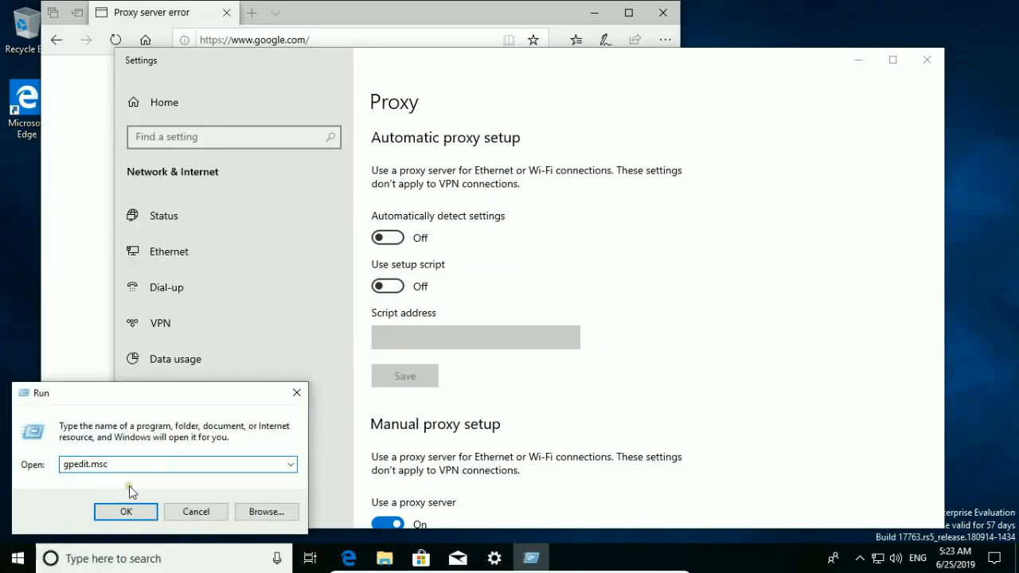
- Enable the user policy 'Prohibit access to Control Panel and PC settings' in Local Group Policy Editor
{"action": "left_click", "coordinate": [124, 513]}
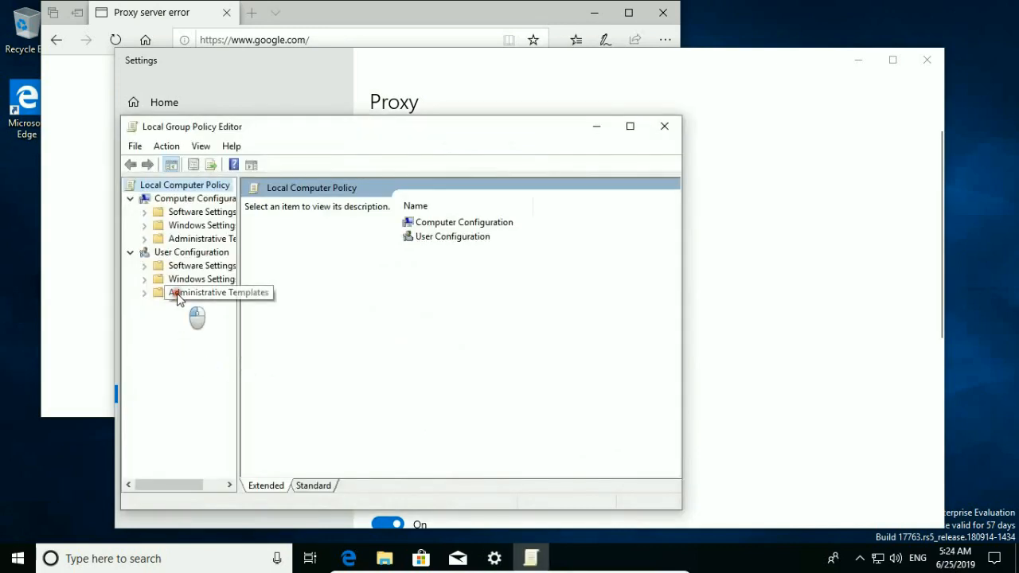
{"action": "left_click", "coordinate": [201, 293]}
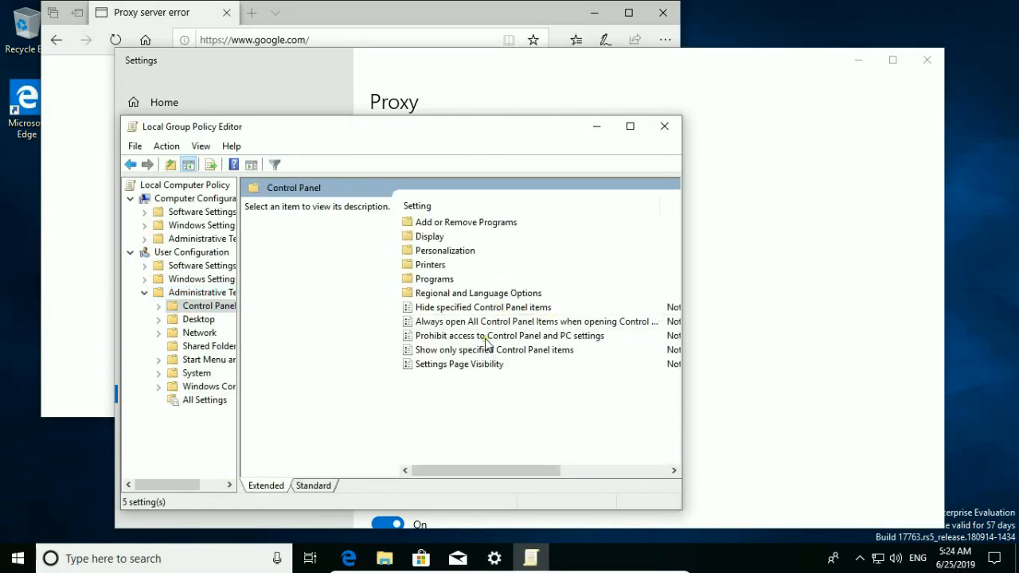
{"action": "left_click", "coordinate": [487, 335]}
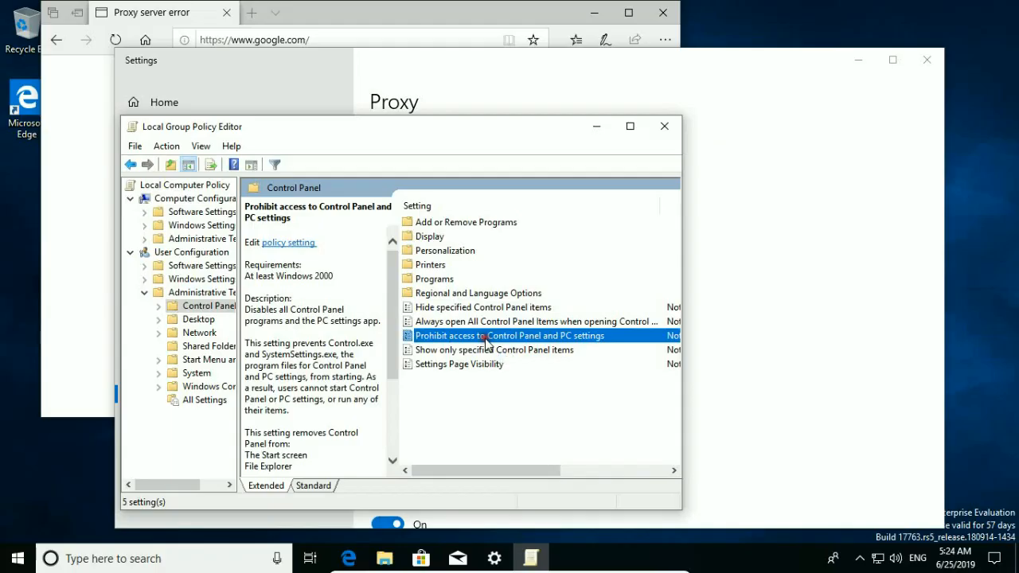
{"action": "mouse_move", "coordinate": [357, 303]}
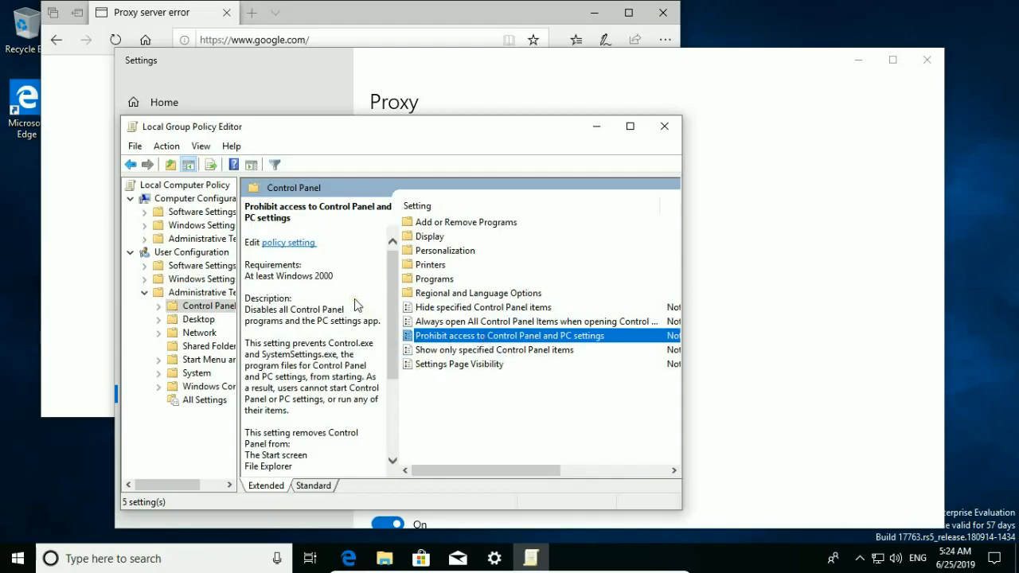
{"action": "double_click", "coordinate": [529, 334]}
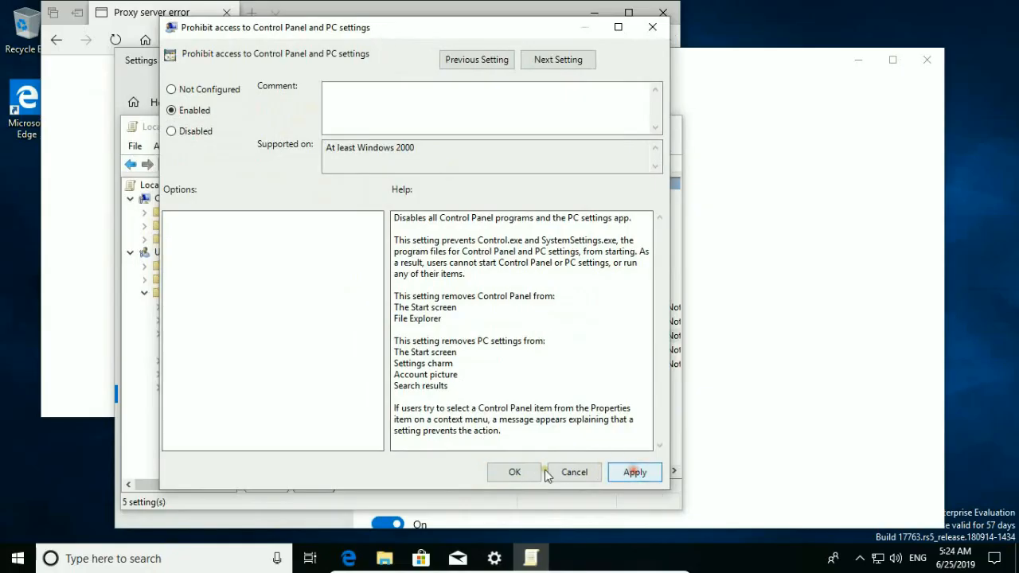
{"action": "left_click", "coordinate": [514, 472]}
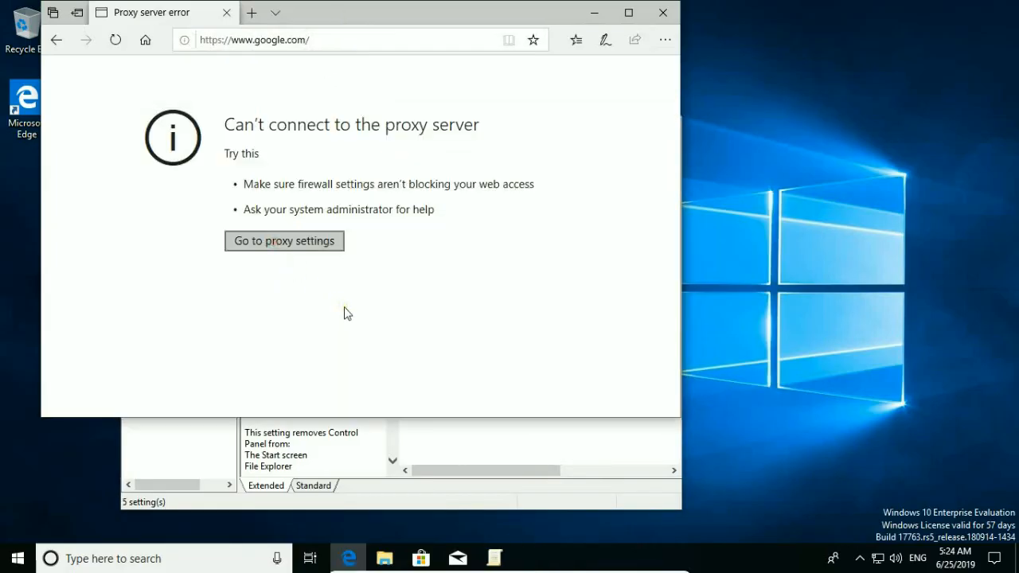
- Retry the proxy settings link, then sign out to the lock screen from the Start menu
{"action": "left_click", "coordinate": [284, 241]}
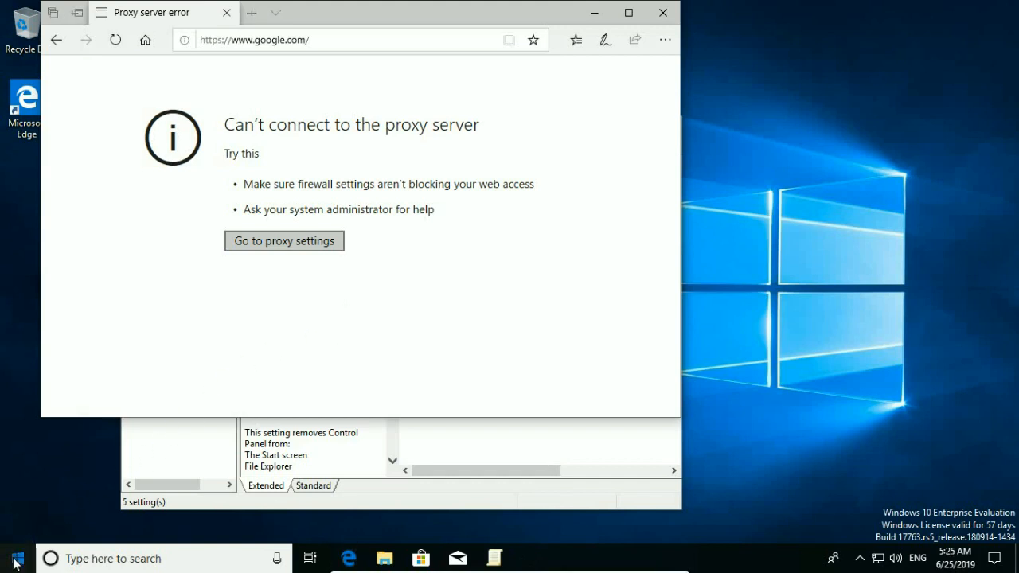
{"action": "left_click", "coordinate": [13, 557]}
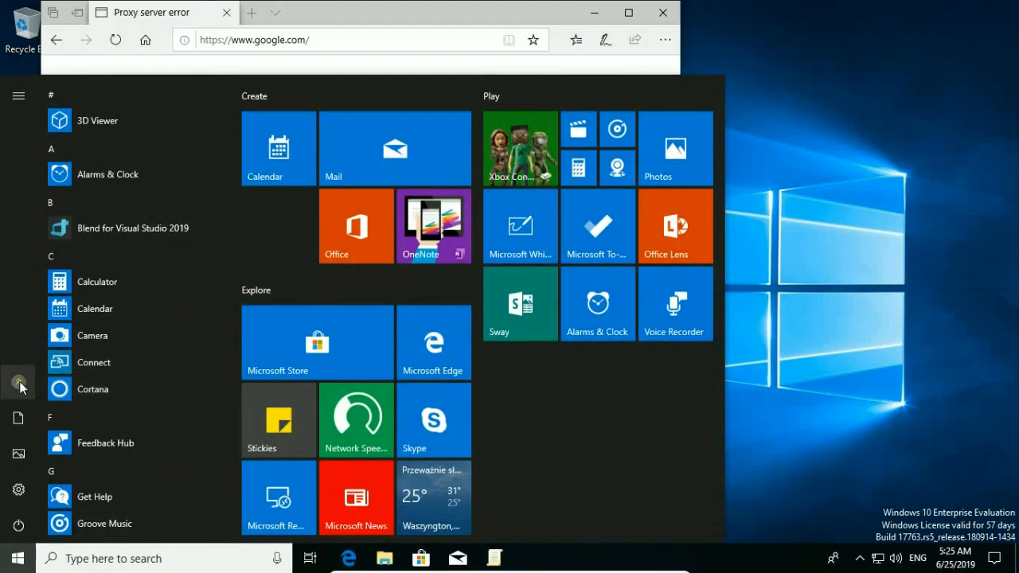
{"action": "mouse_move", "coordinate": [19, 384]}
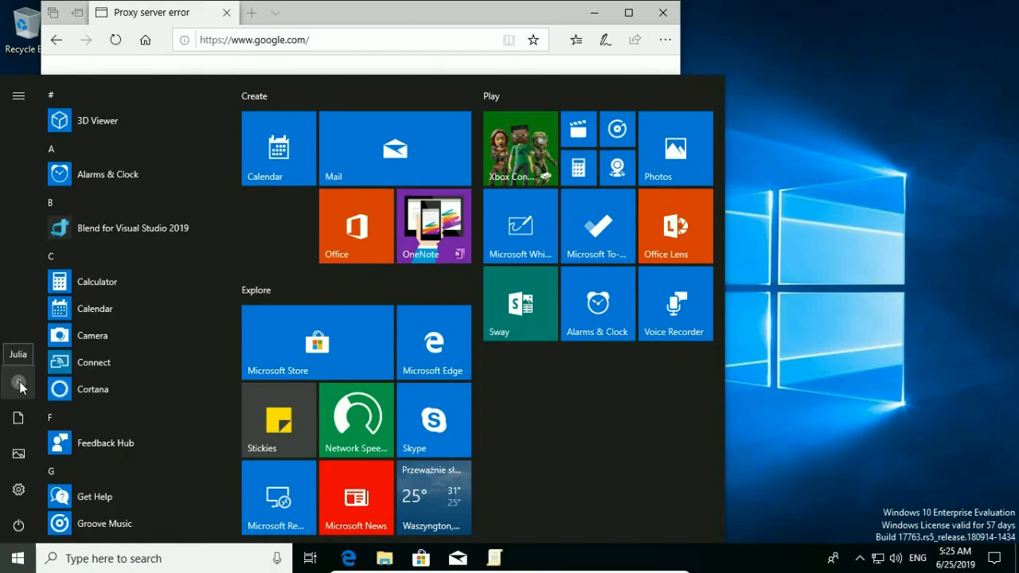
{"action": "left_click", "coordinate": [19, 384]}
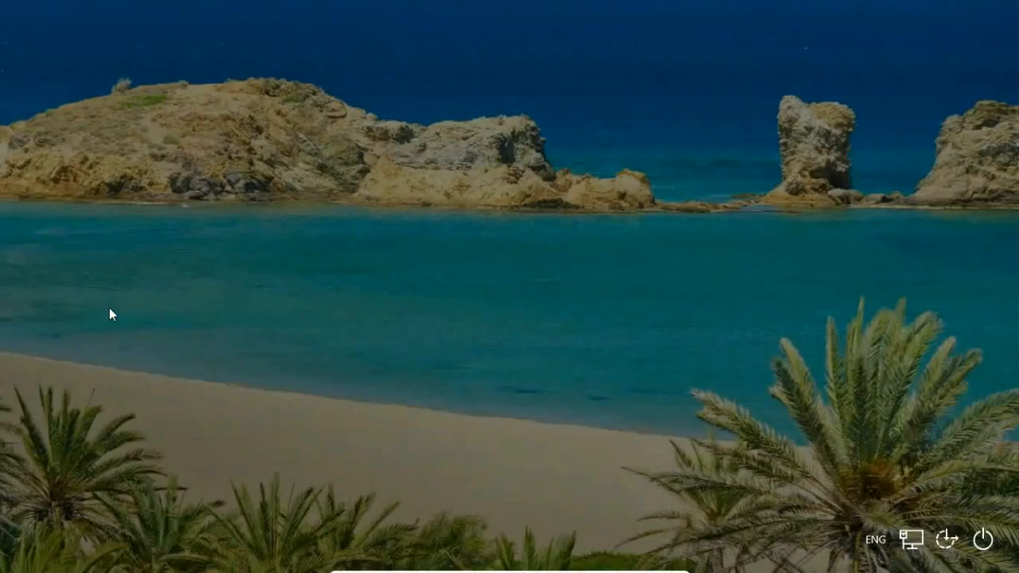
{"action": "left_click", "coordinate": [10, 556]}
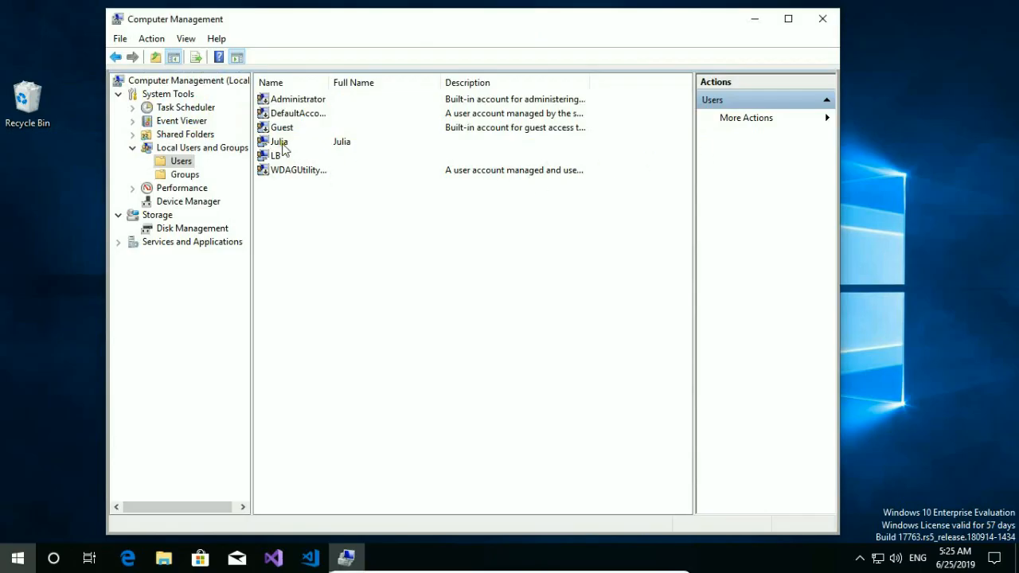
{"action": "left_click", "coordinate": [280, 142]}
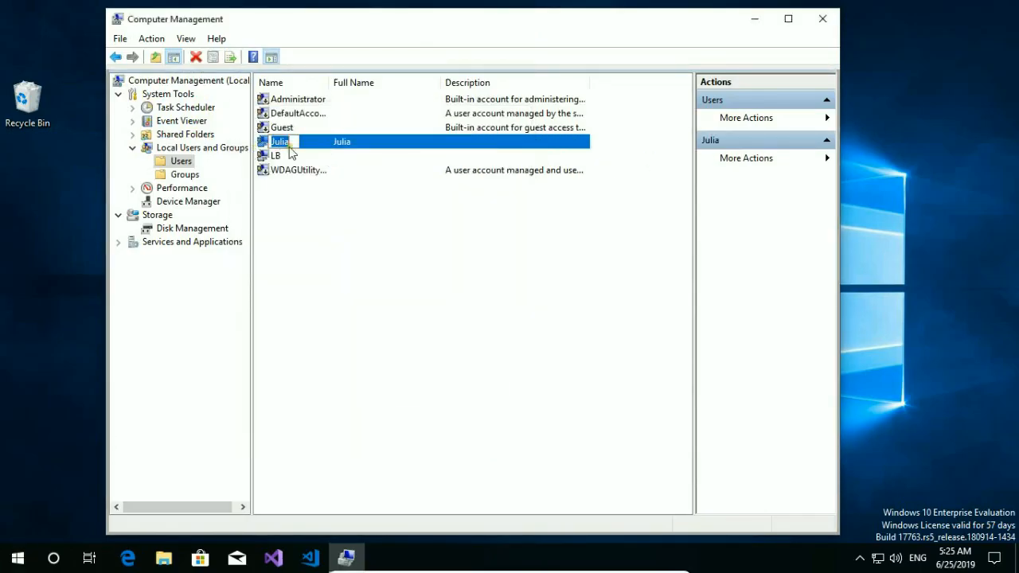
{"action": "double_click", "coordinate": [279, 140]}
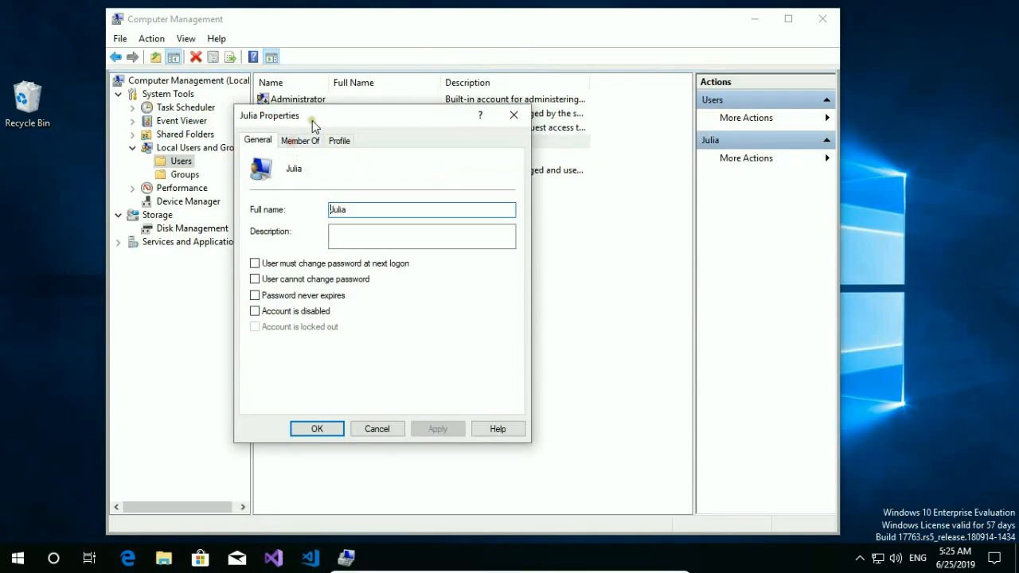
{"action": "left_click", "coordinate": [299, 140]}
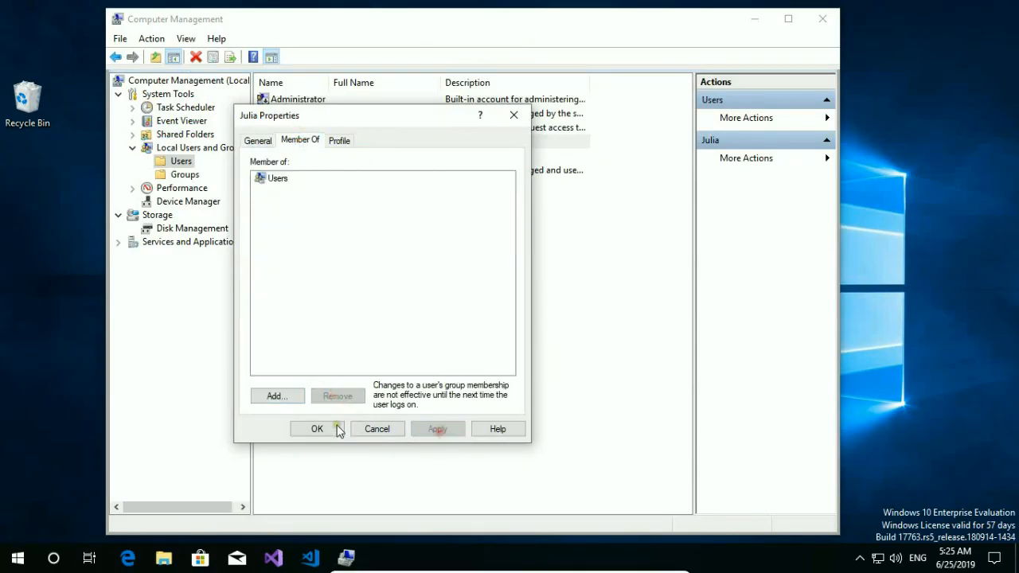
{"action": "left_click", "coordinate": [319, 429]}
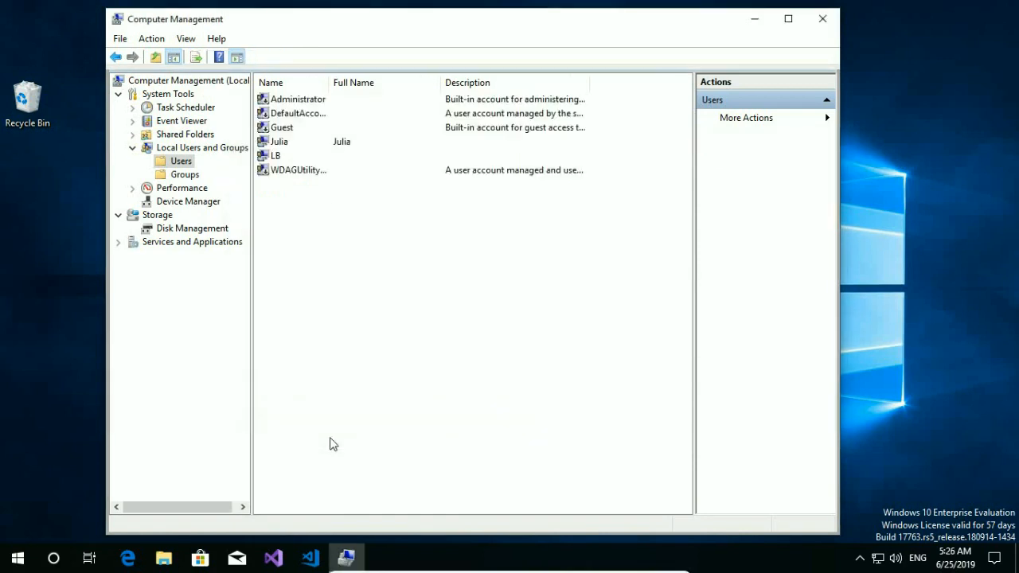